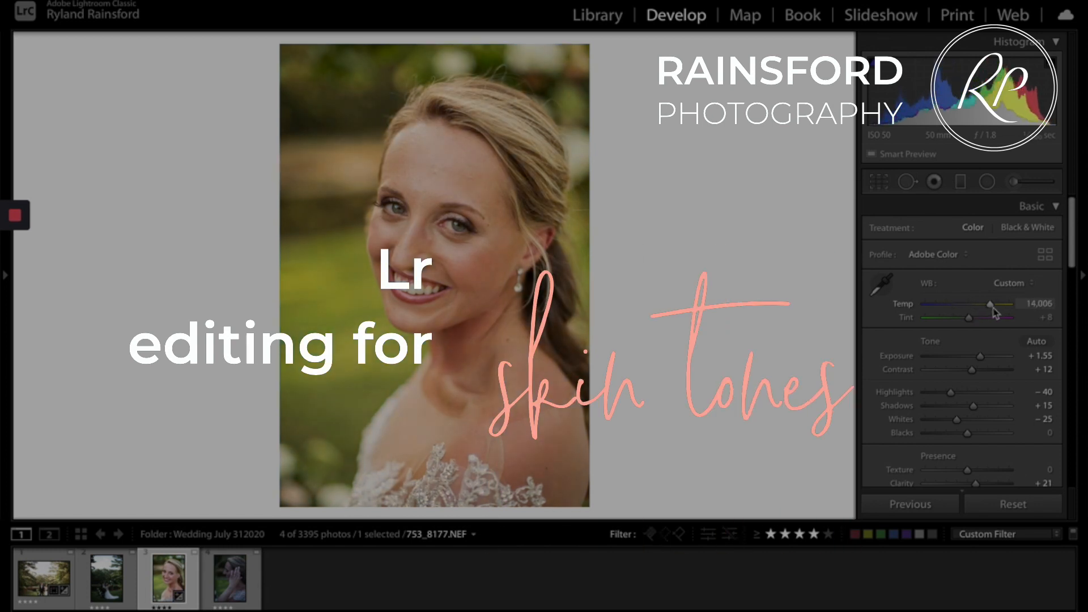
Step: Load the dark lakeside couple photo 751_0307.NEF from the filmstrip into Develop
left_click(1017, 216)
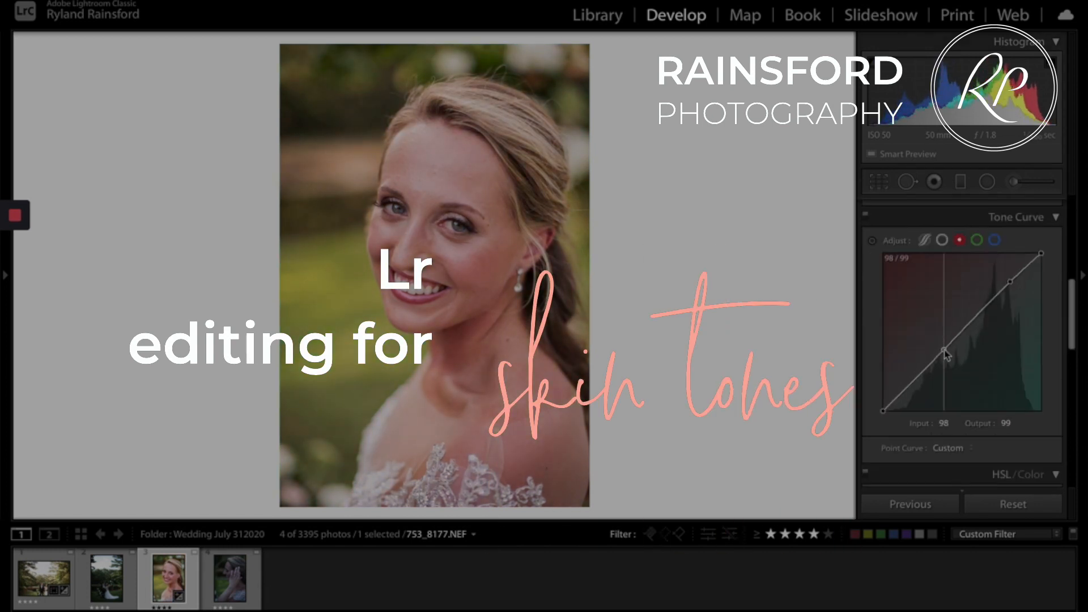
left_click(1018, 475)
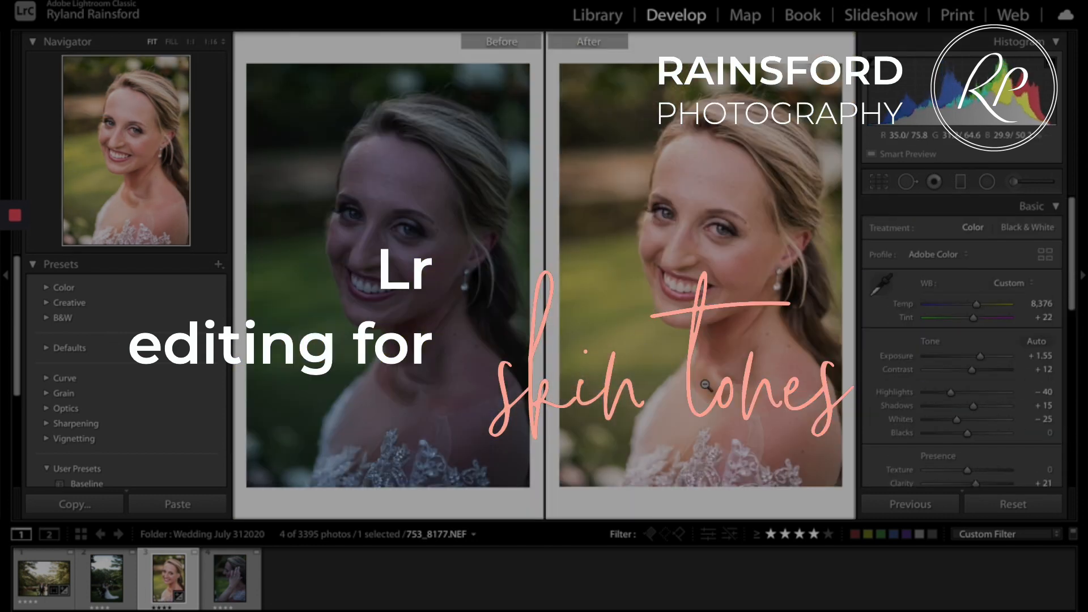
left_click(43, 578)
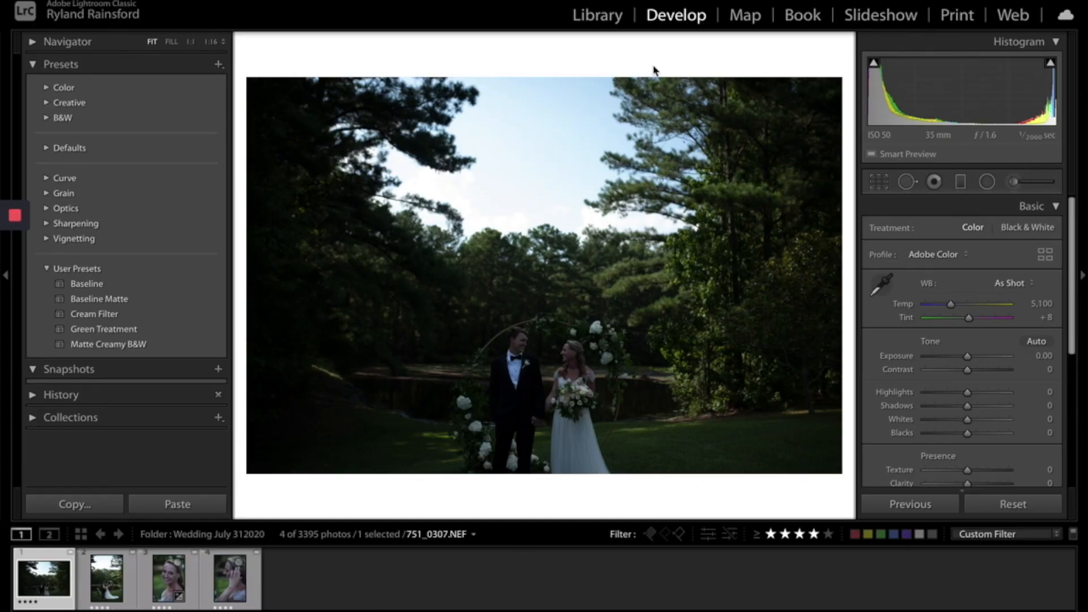
mouse_move(4, 291)
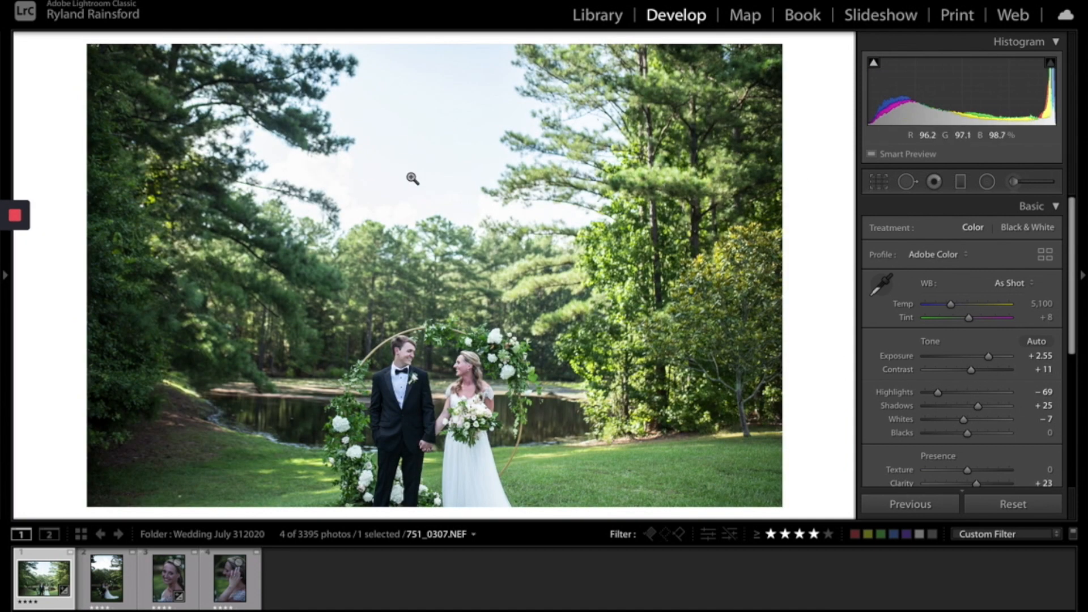
mouse_move(555, 347)
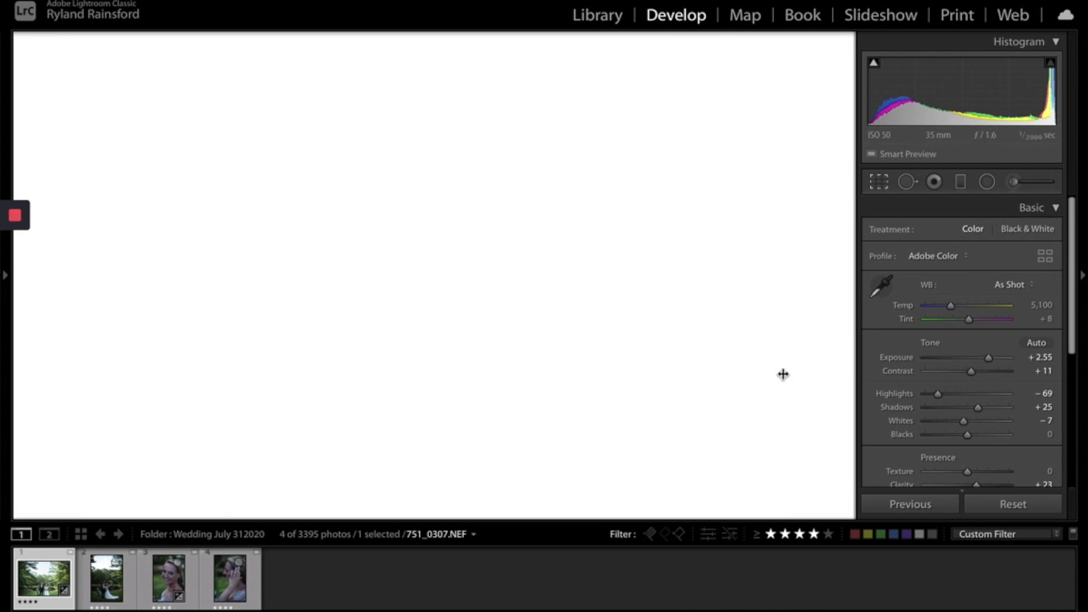
Step: Set Exposure +2.55, Contrast +11, Highlights -69, Shadows +25, Whites -7, Clarity +23
left_click(878, 182)
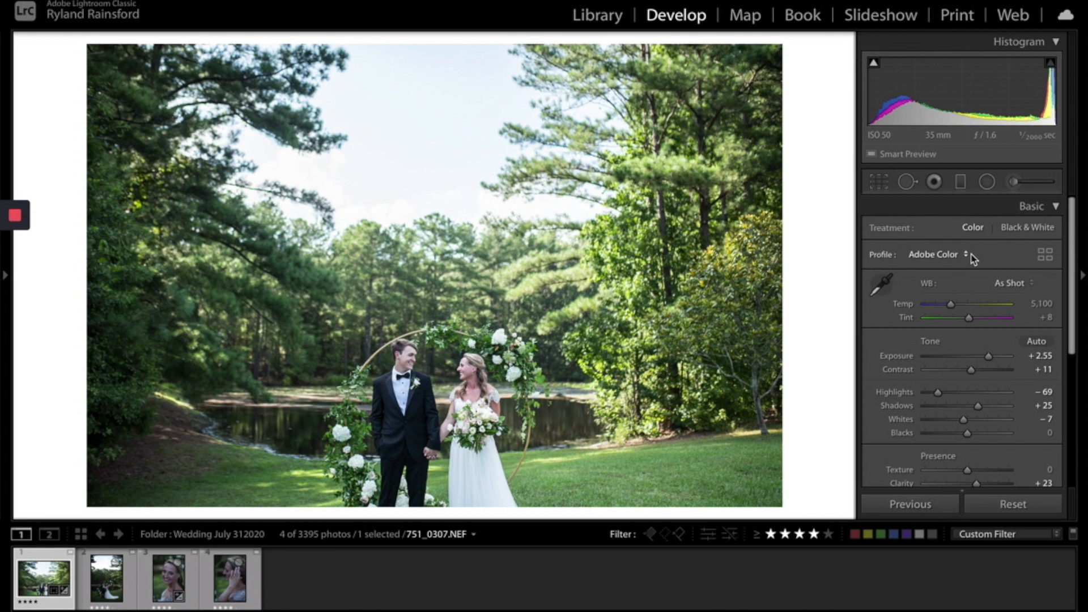
mouse_move(951, 306)
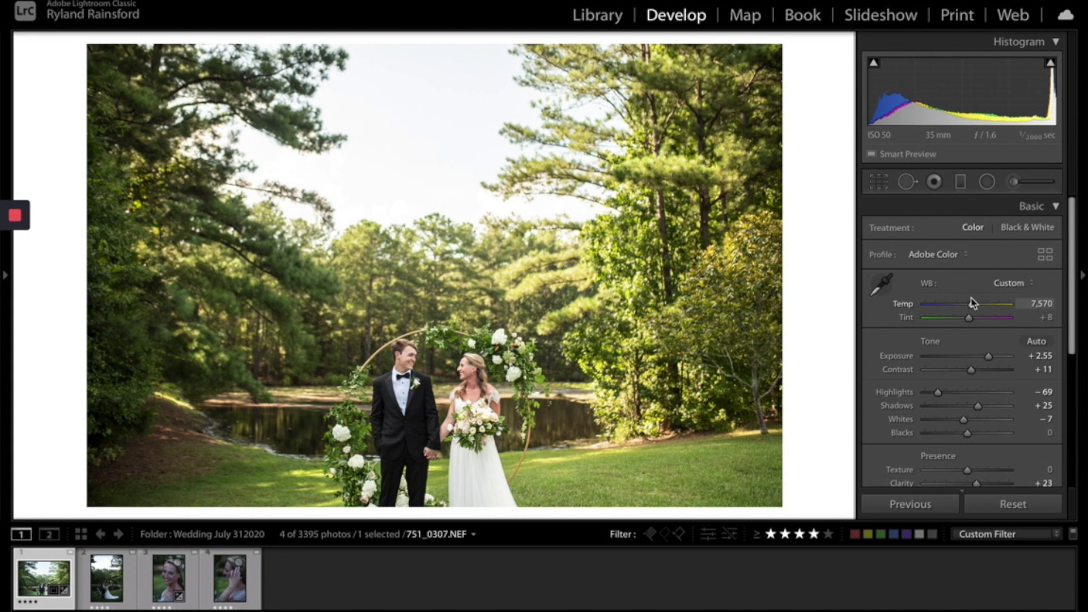
mouse_move(456, 457)
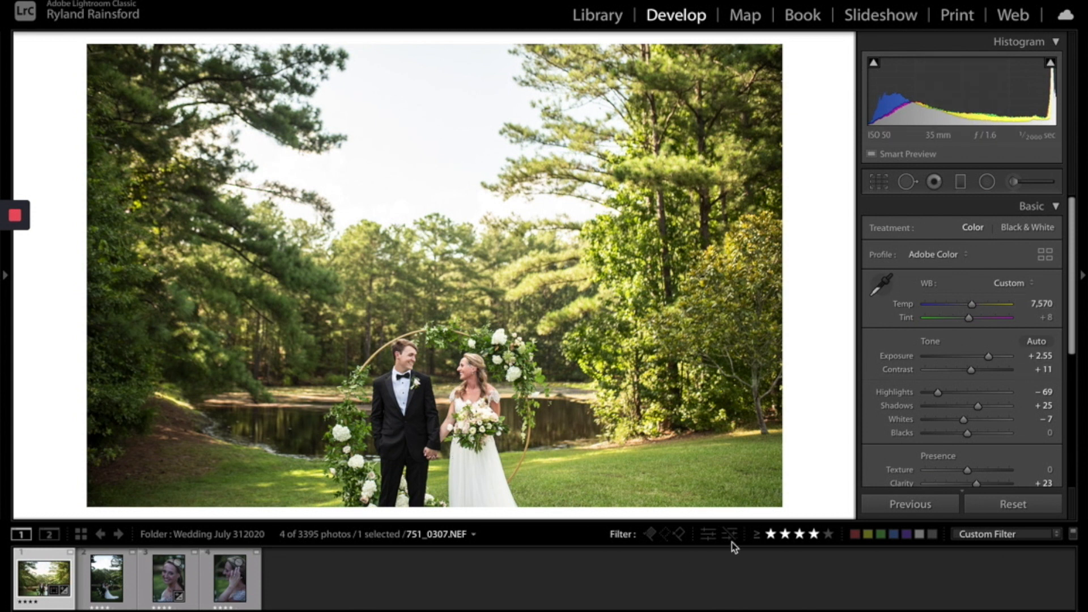
mouse_move(688, 408)
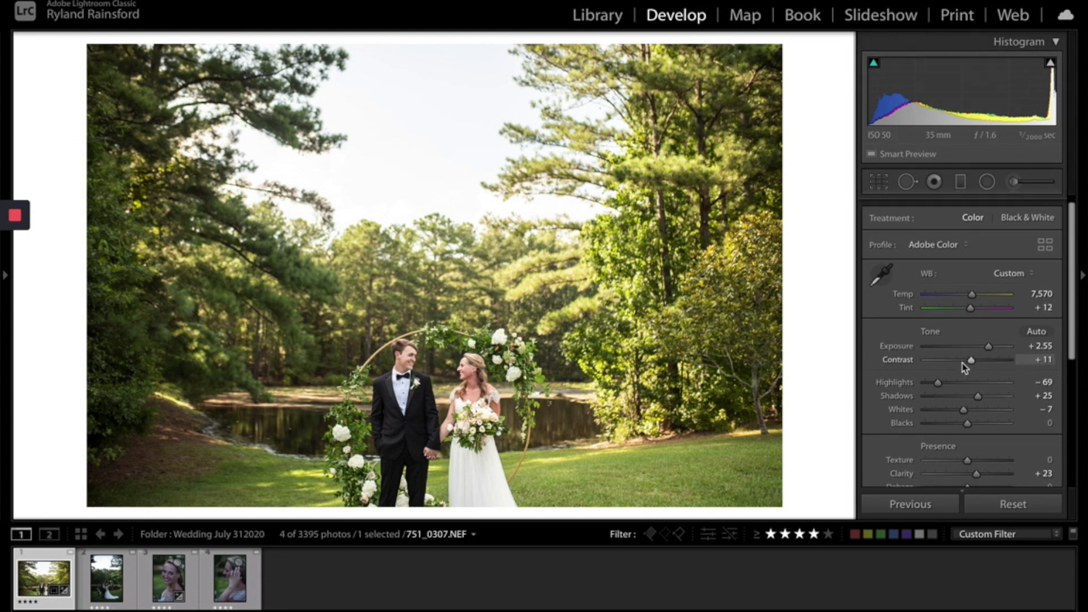
Step: Set white balance Temp to 7,570 and Tint to +12
scroll("down", 3)
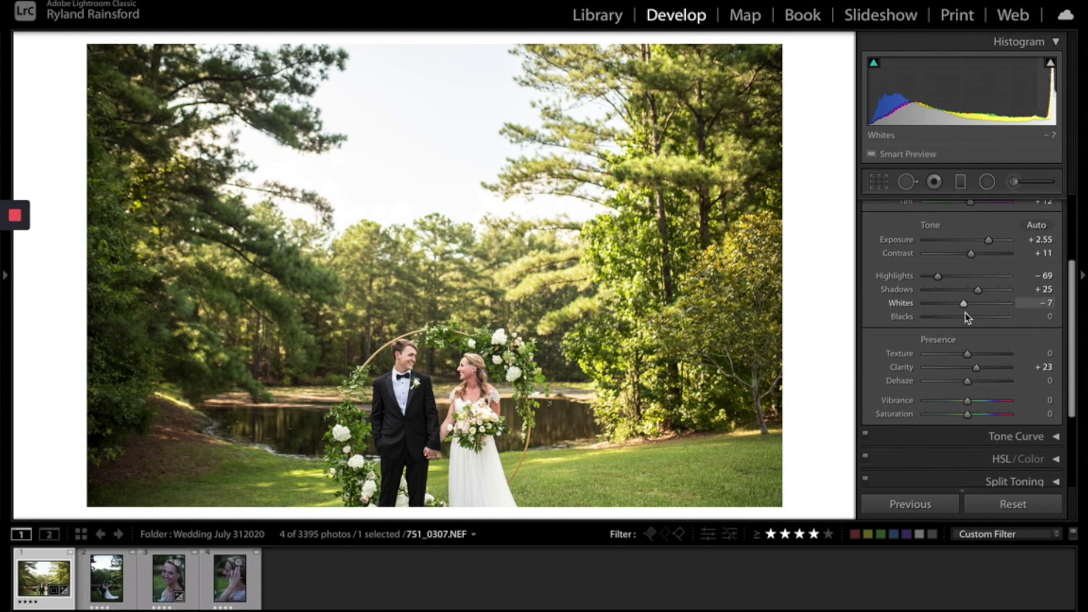
scroll("up", 3)
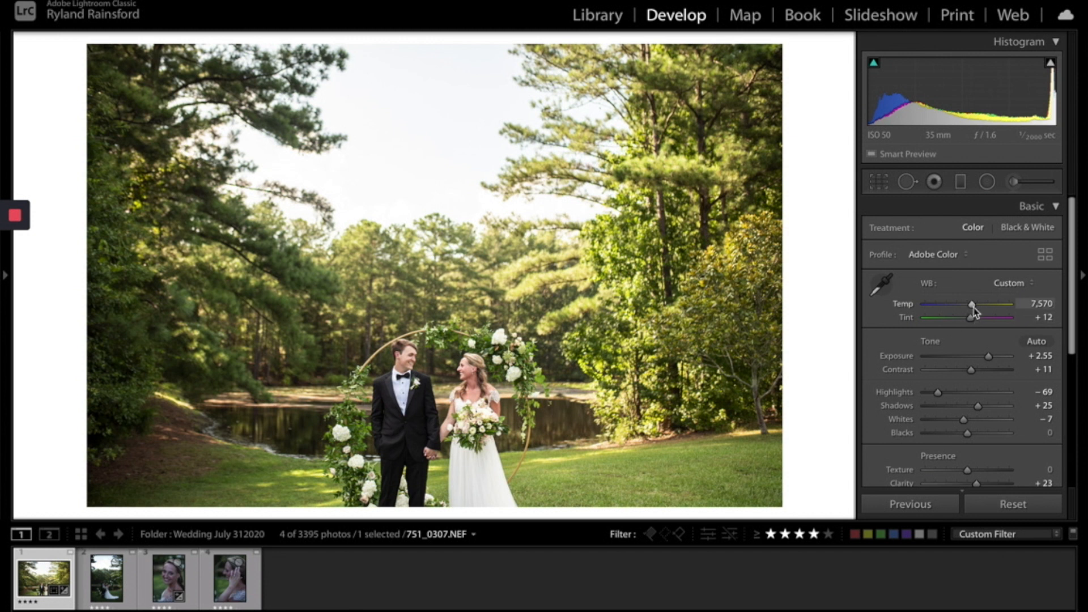
scroll("down", 3)
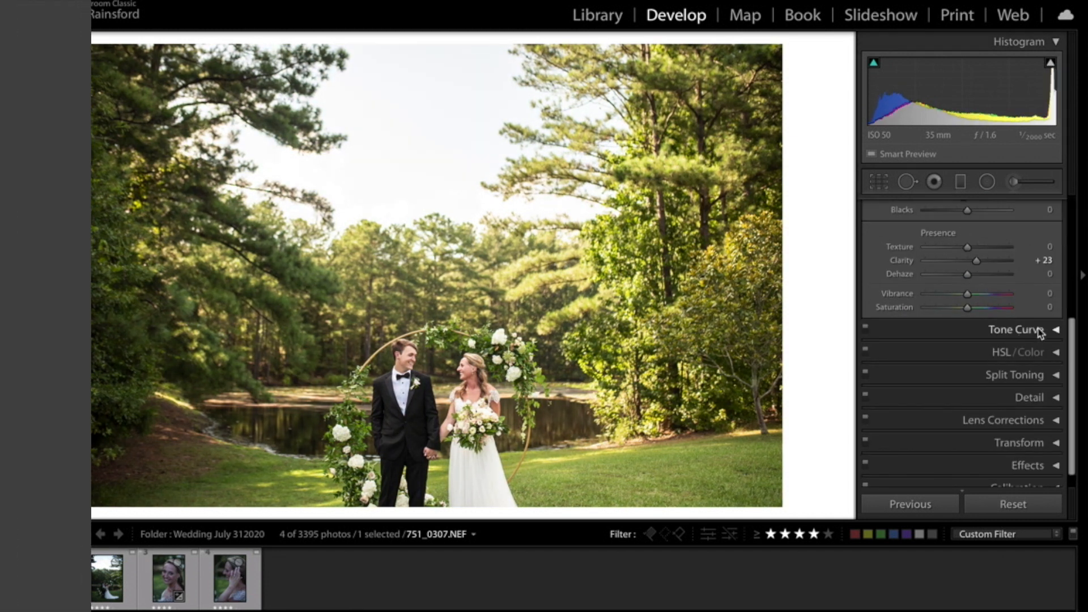
Step: Add custom control points to the red and blue channel point curves
left_click(1018, 329)
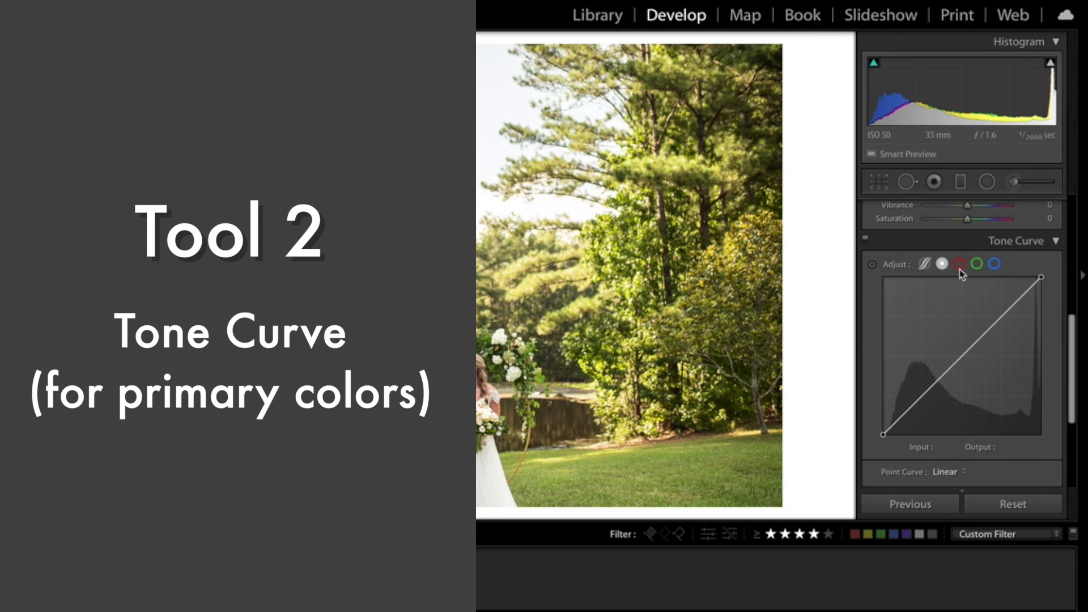
left_click(959, 264)
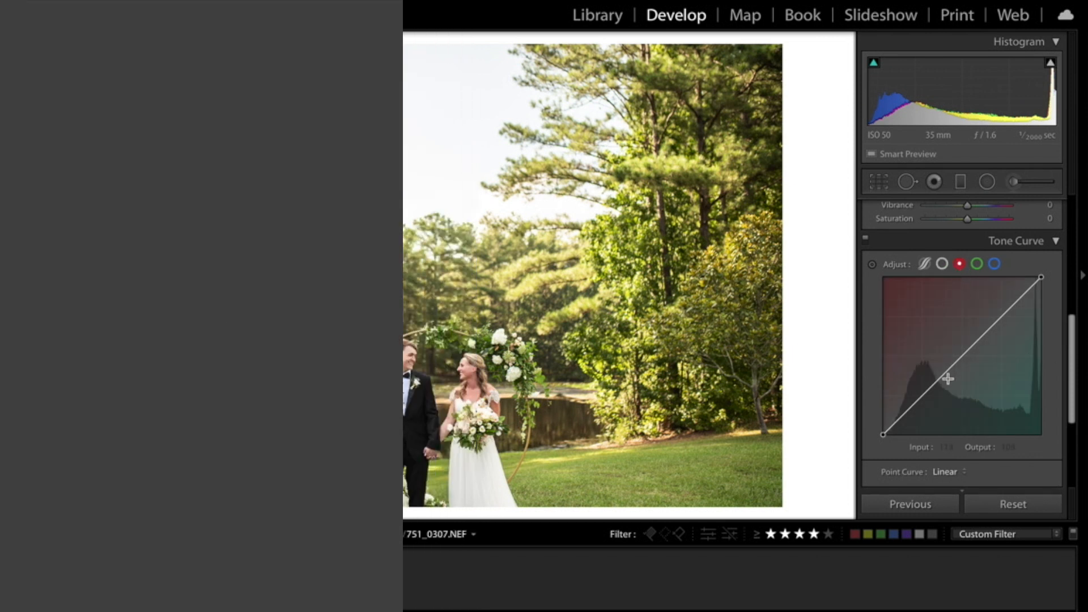
left_click(993, 263)
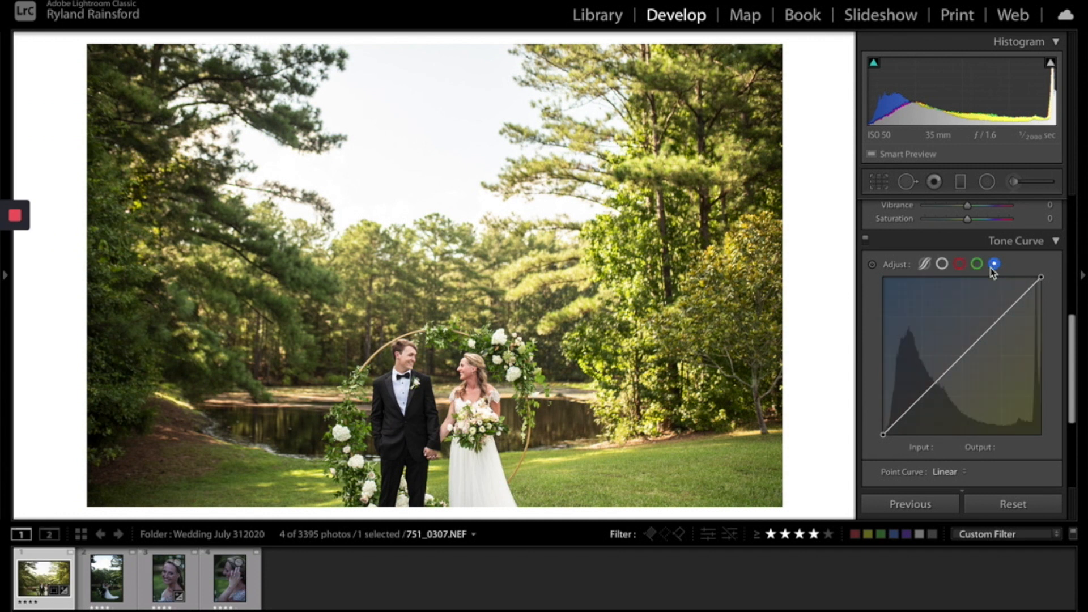
left_click(960, 263)
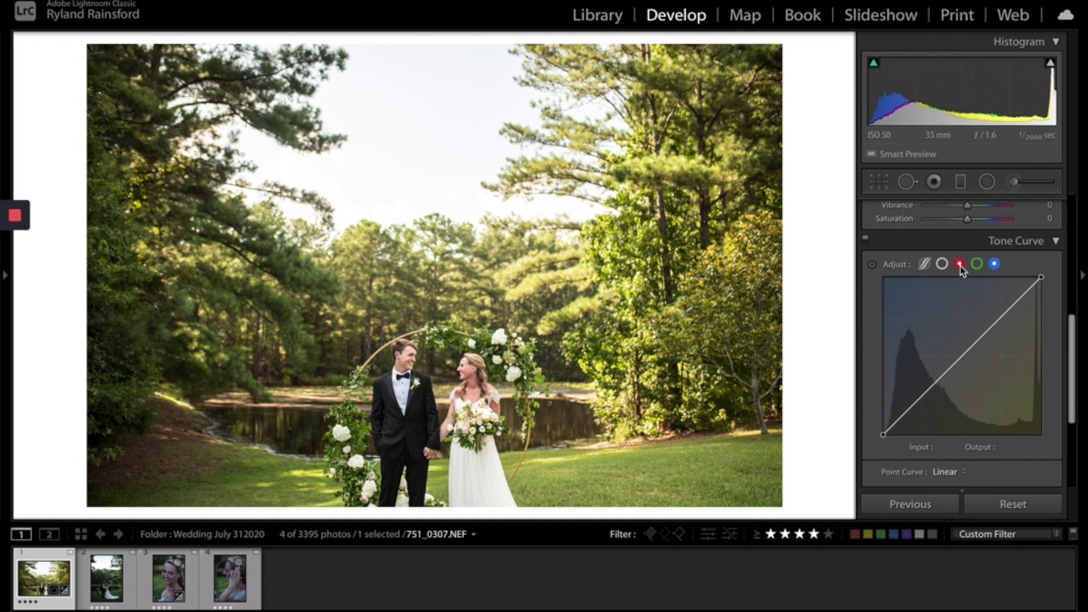
left_click(959, 264)
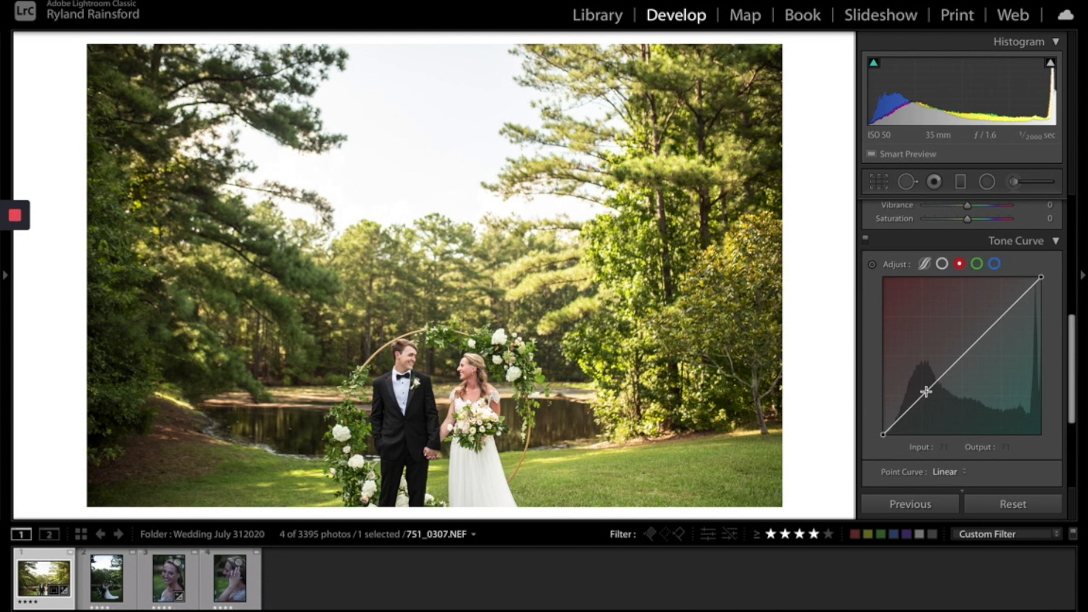
left_click(925, 390)
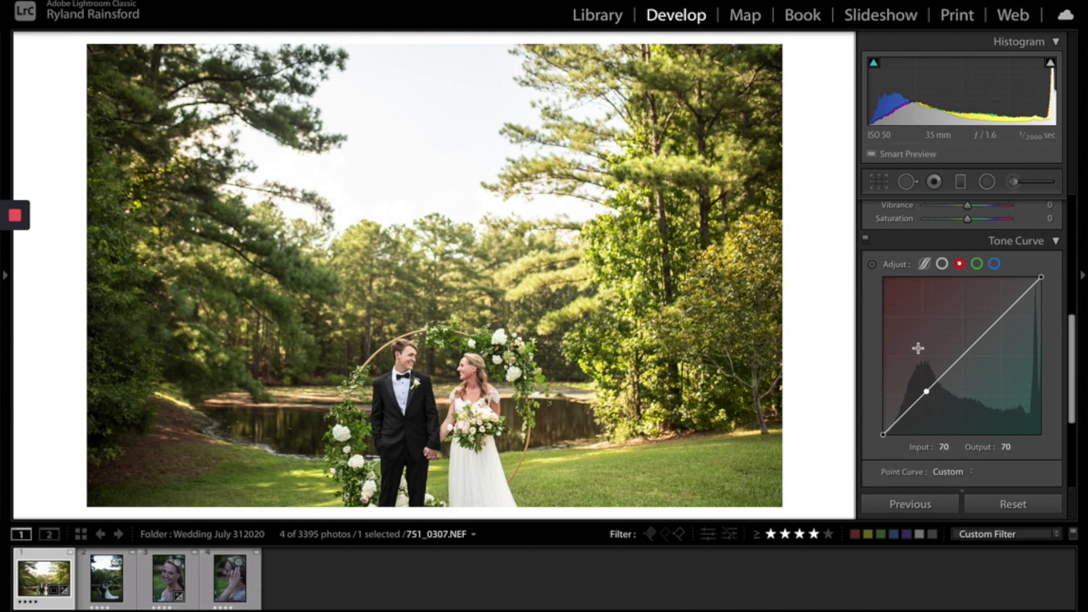
mouse_move(983, 286)
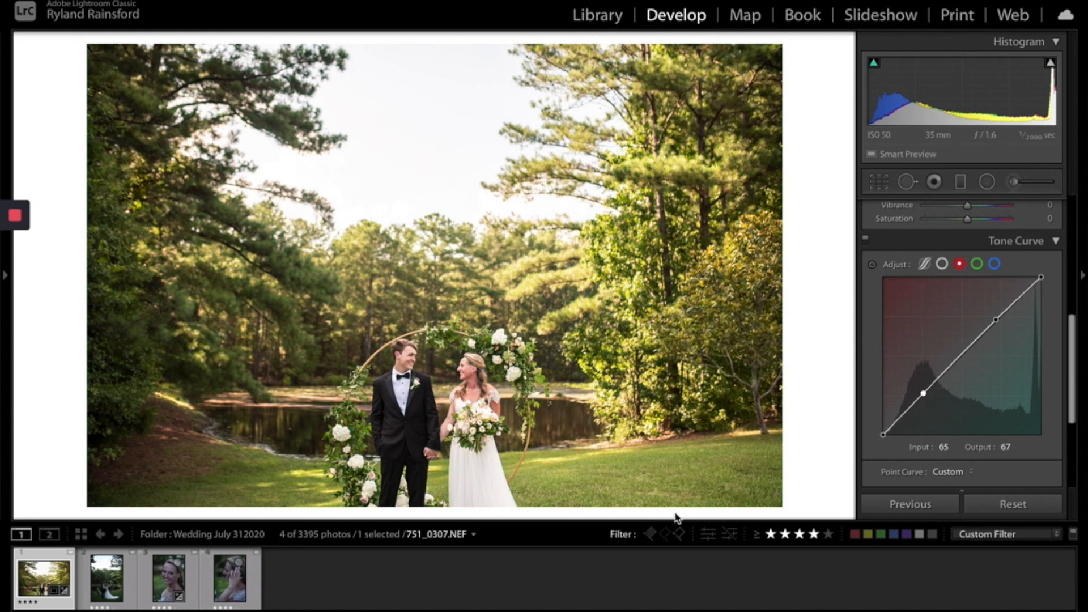
mouse_move(835, 189)
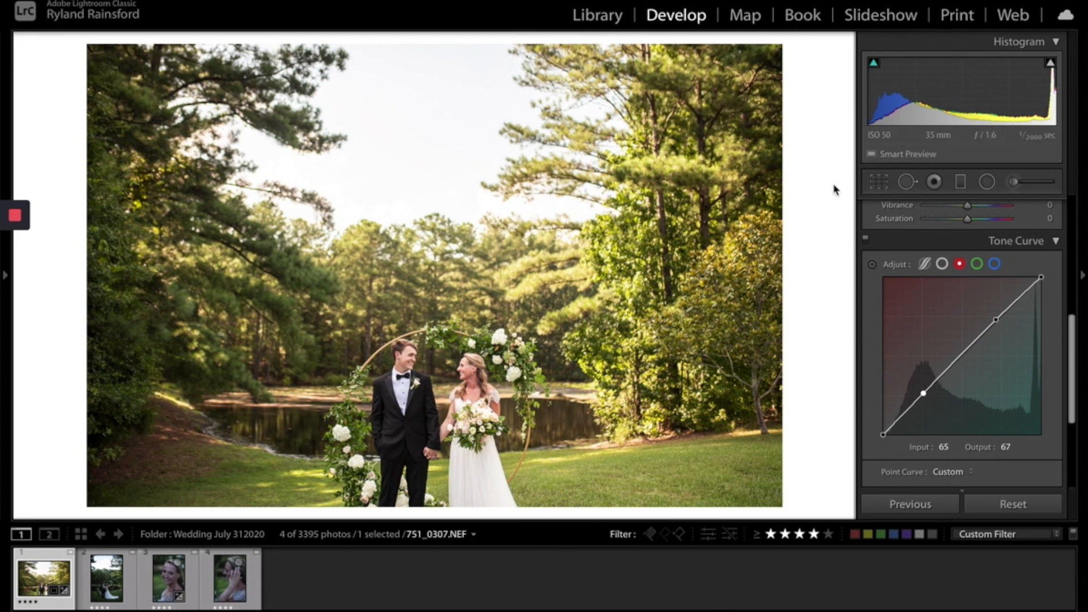
left_click(976, 262)
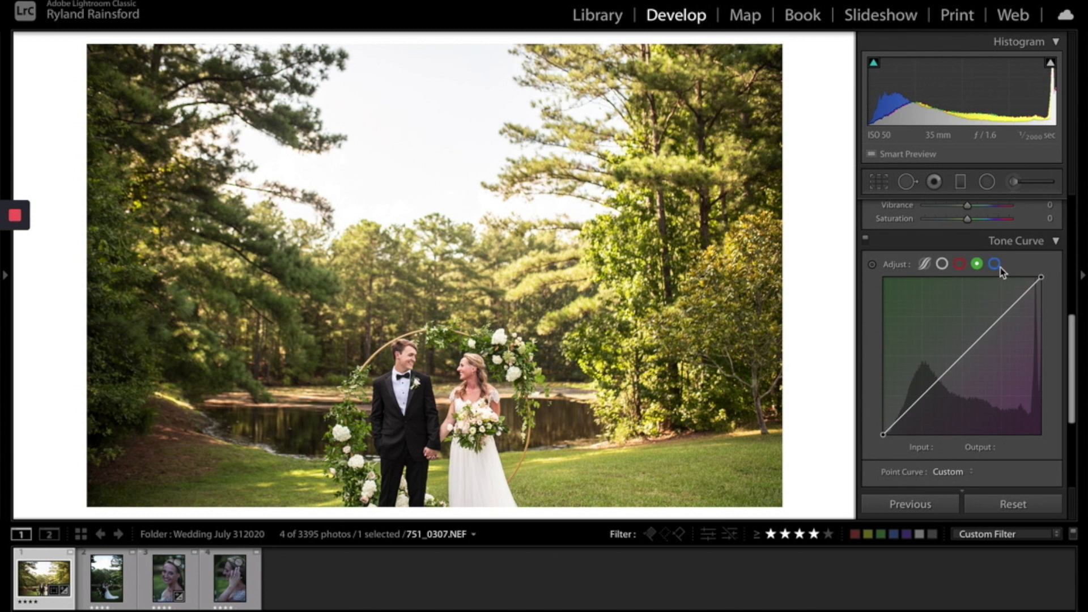
left_click(994, 264)
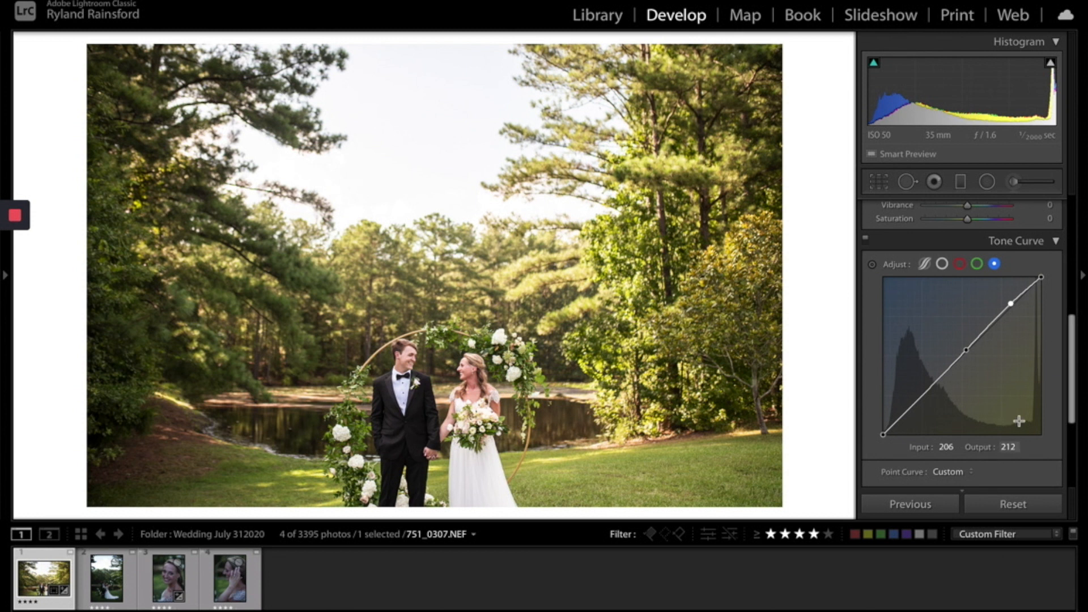
mouse_move(988, 394)
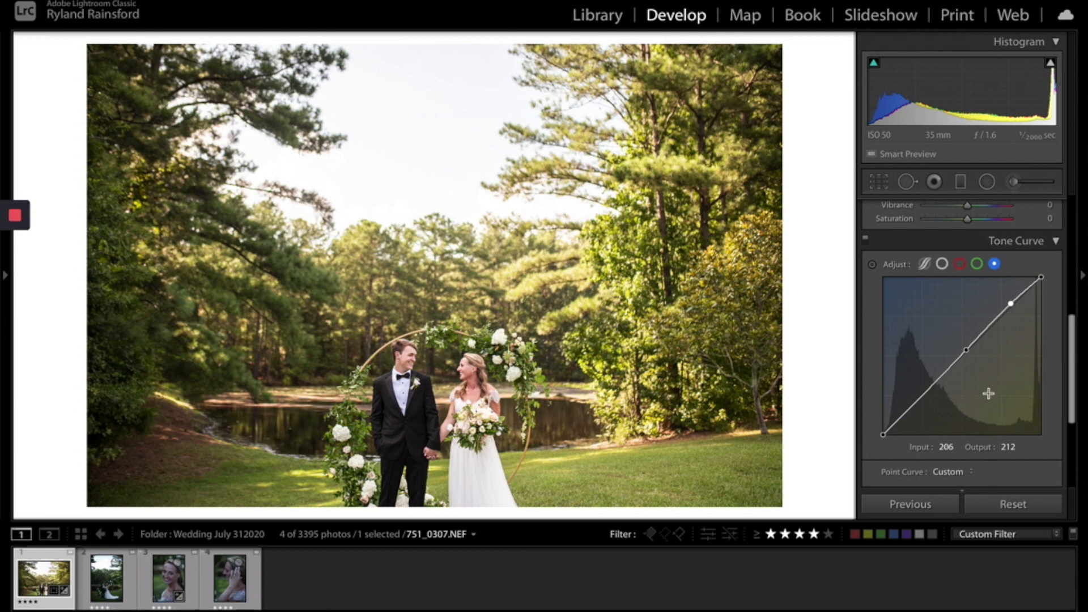
mouse_move(1050, 250)
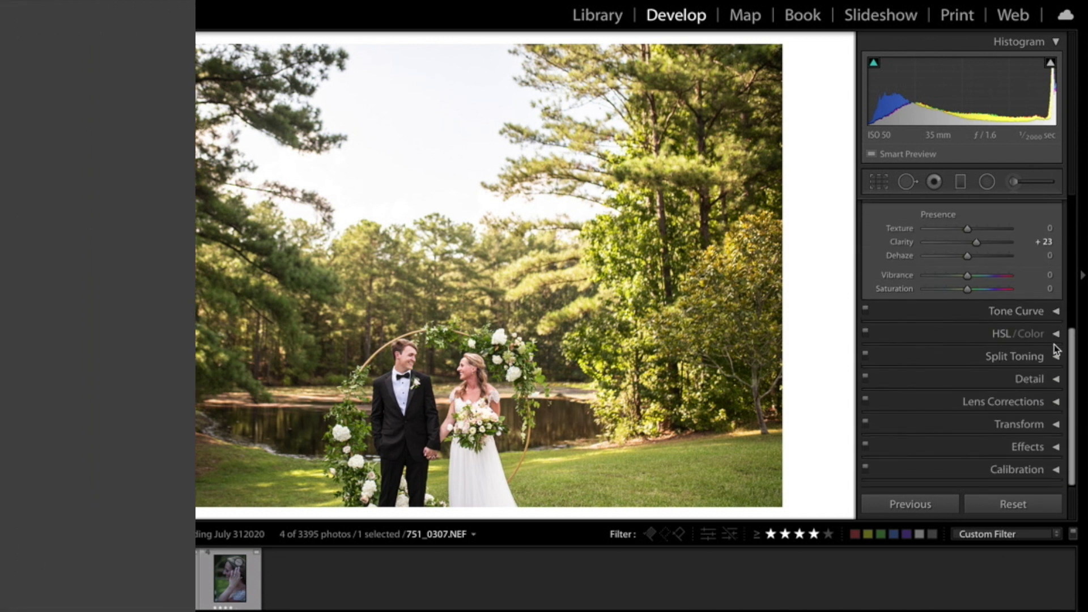
Step: Expand HSL/Color for Hue Red -7, Orange -16 and Saturation Red -1, Orange -6, Yellow -18, Green -16
left_click(1018, 333)
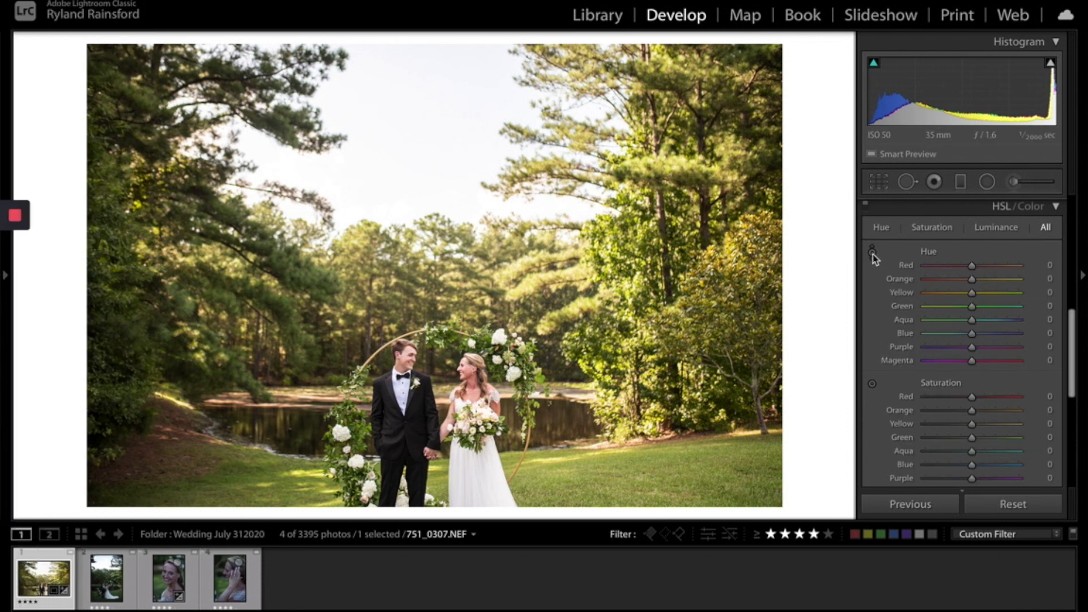
mouse_move(873, 250)
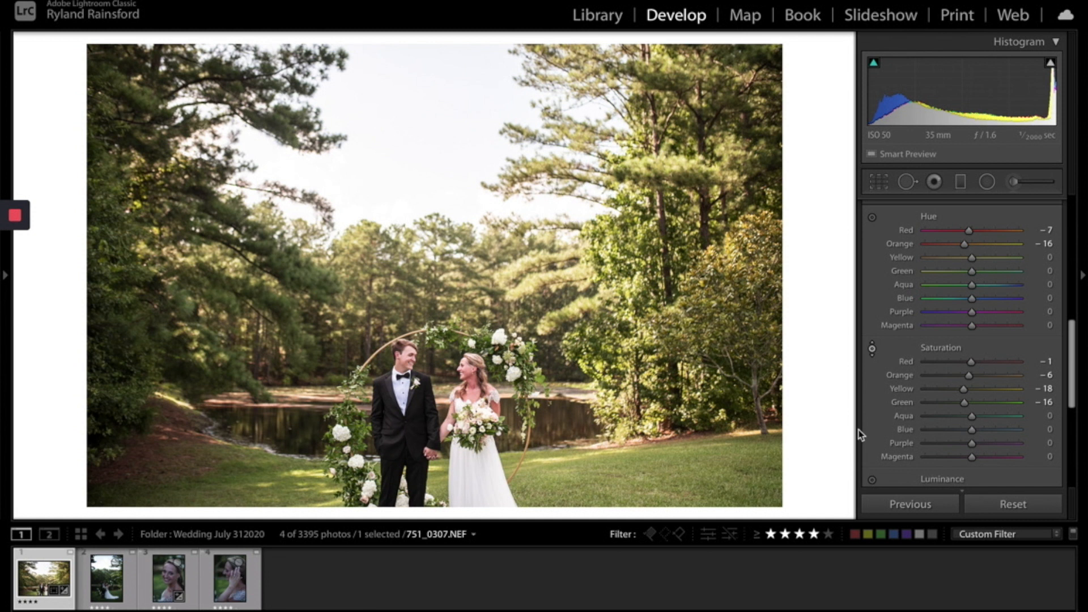
Step: Raise Luminance for Red +1, Orange +8, Yellow +24 and Green +14
scroll("down", 3)
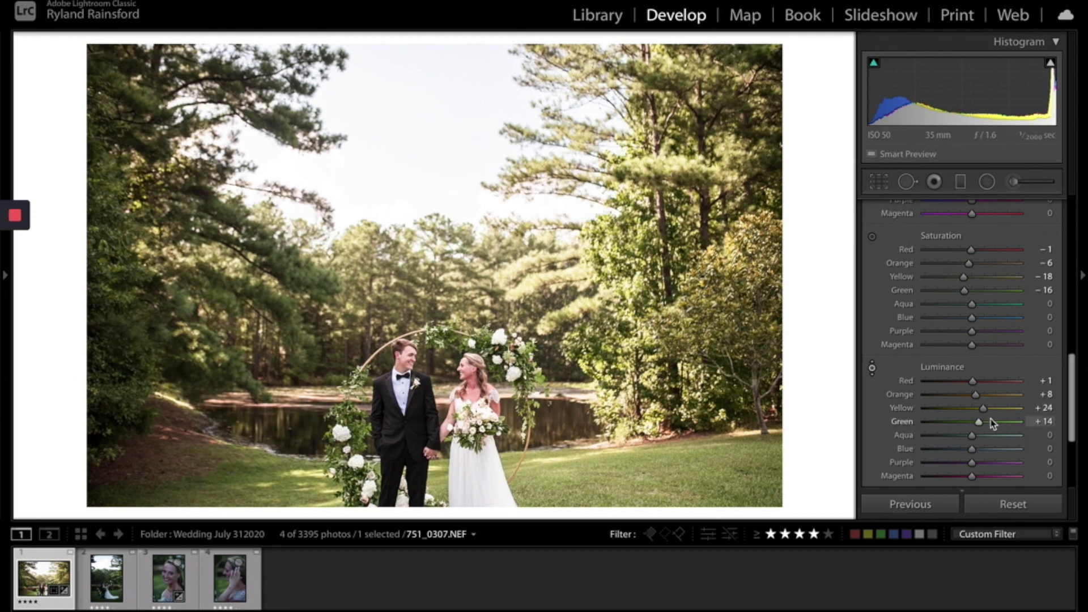
mouse_move(669, 435)
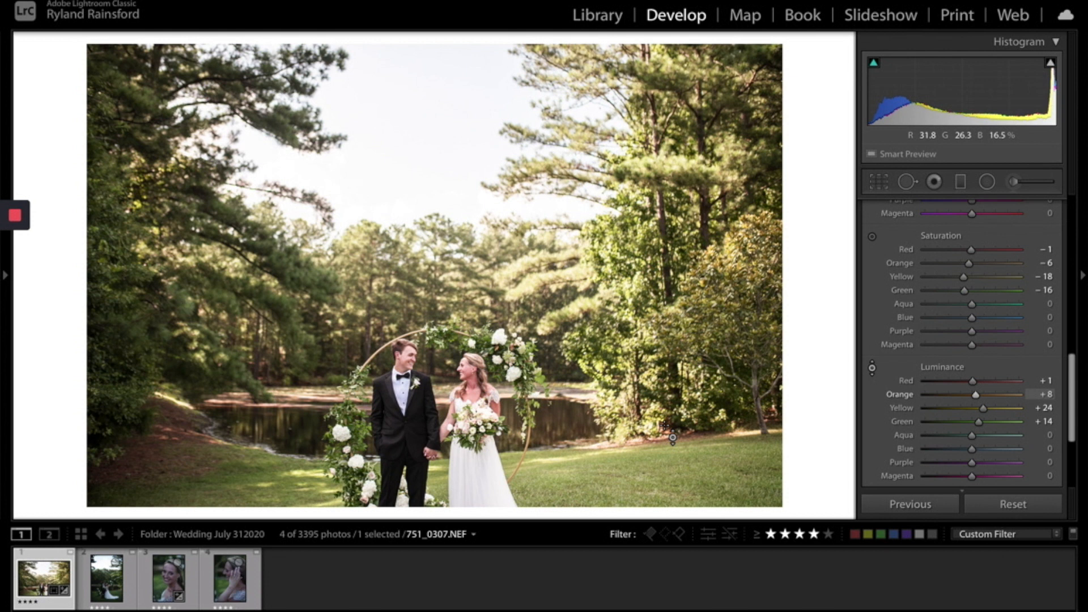
mouse_move(670, 435)
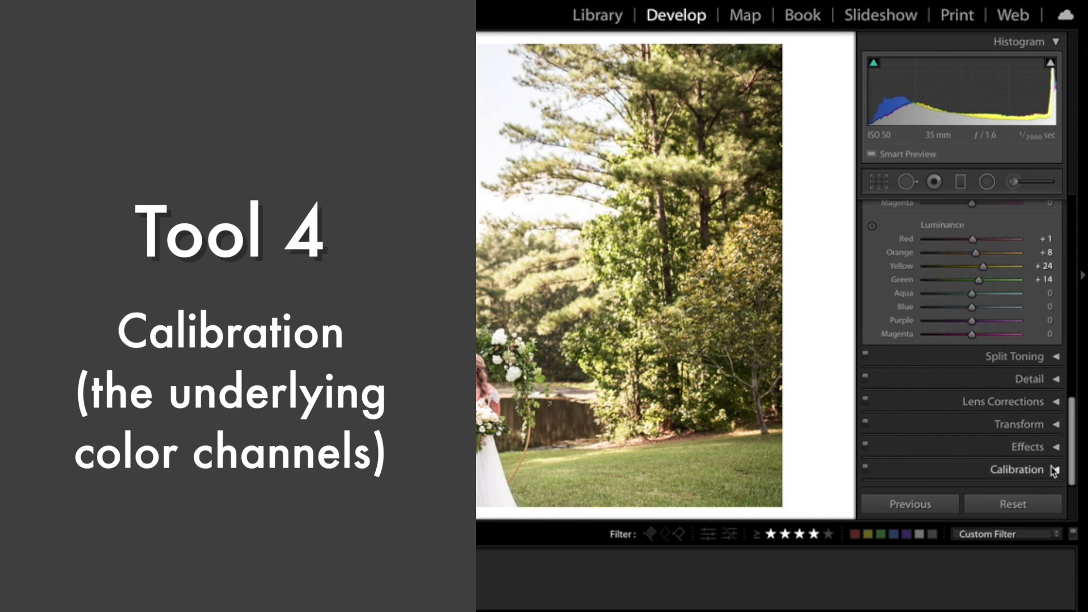
Step: Expand Calibration, then set Aqua Saturation -9, Aqua Luminance -11 and Blue Luminance -1
left_click(1017, 469)
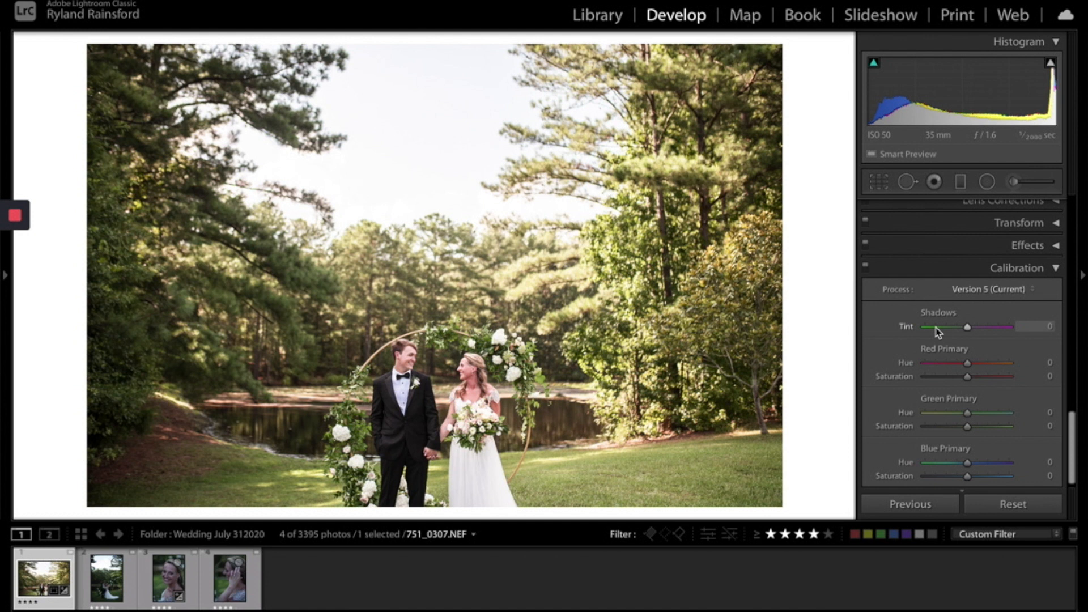
mouse_move(971, 378)
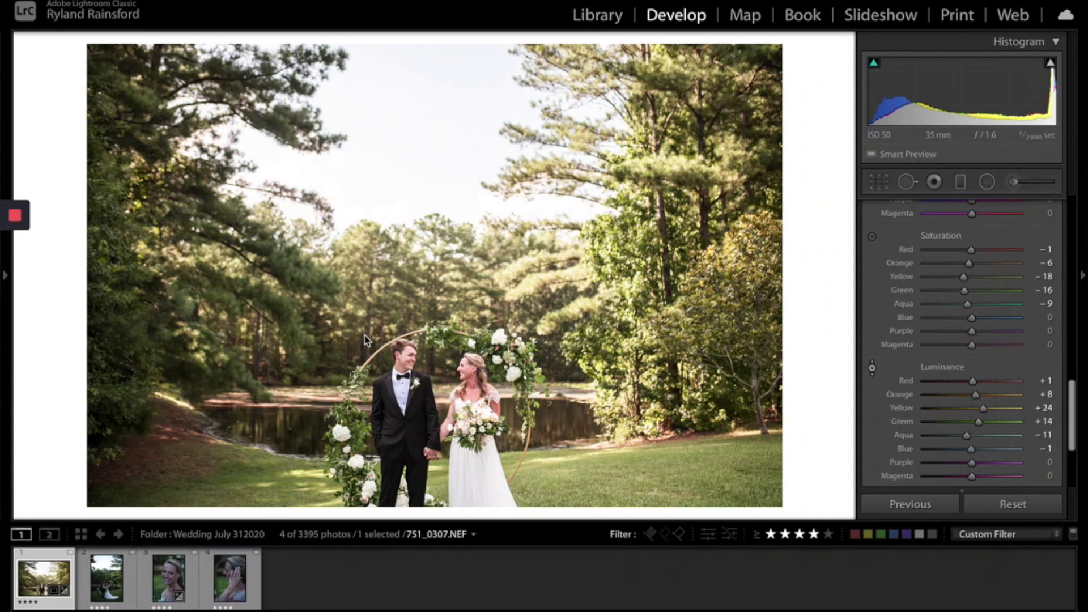
mouse_move(595, 205)
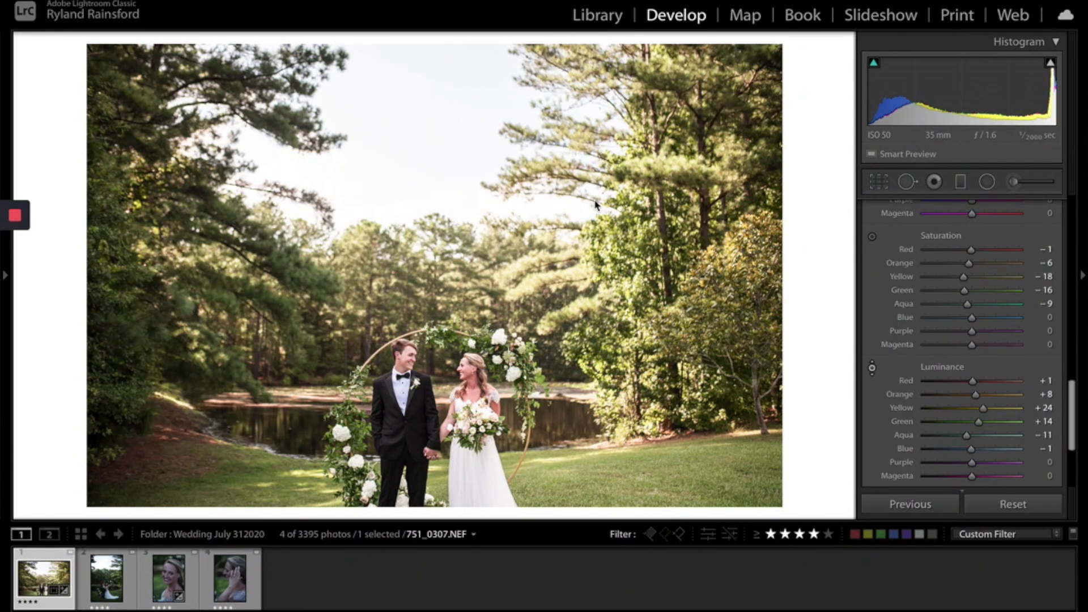
mouse_move(134, 582)
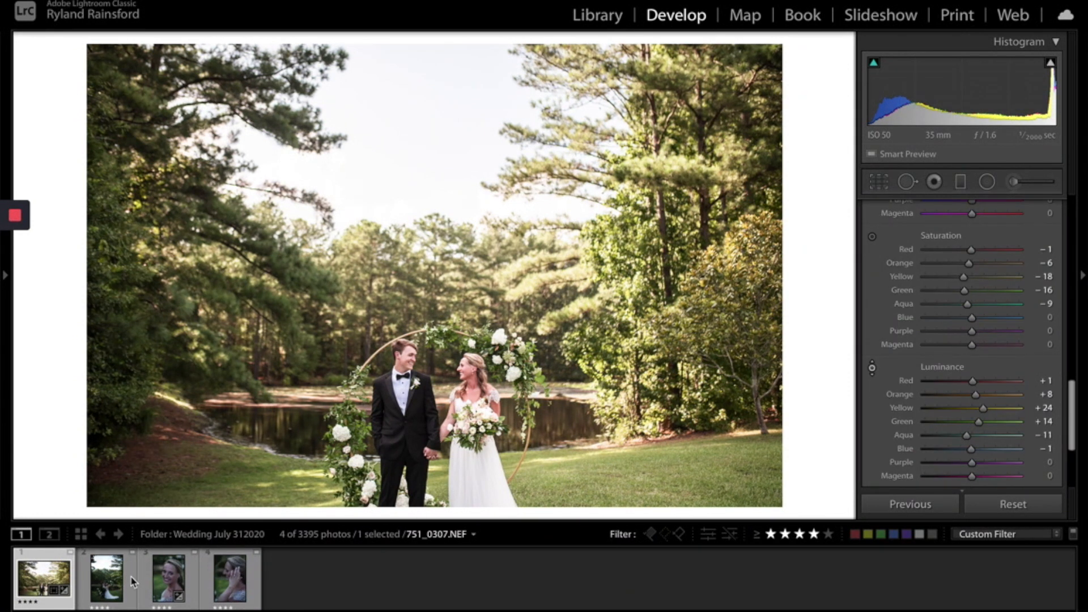
Step: Load the bride close-up thumbnail from the filmstrip and return to the Basic panel
left_click(168, 578)
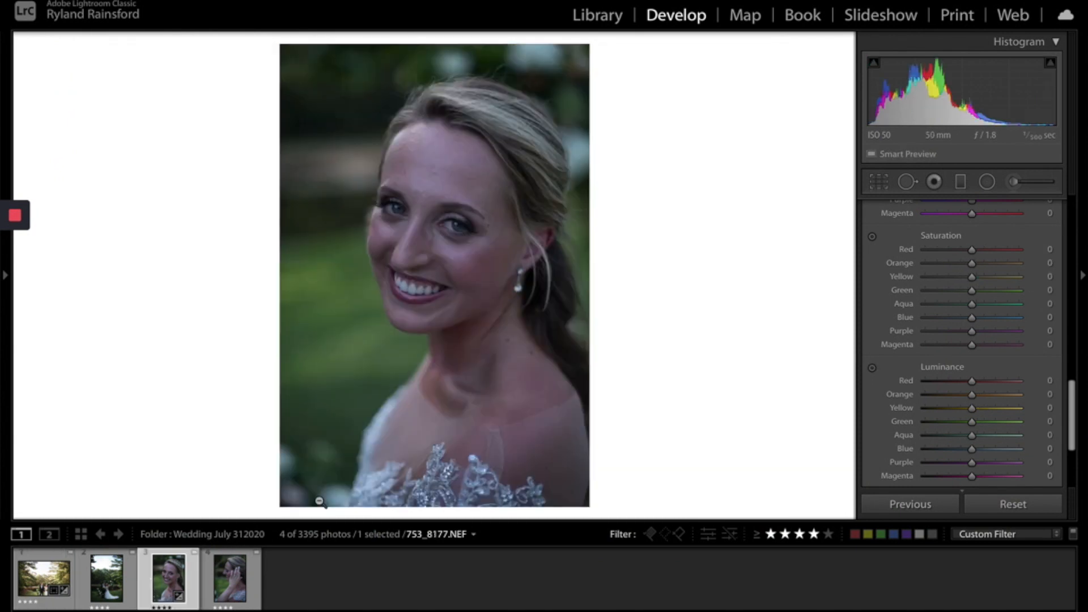
mouse_move(473, 458)
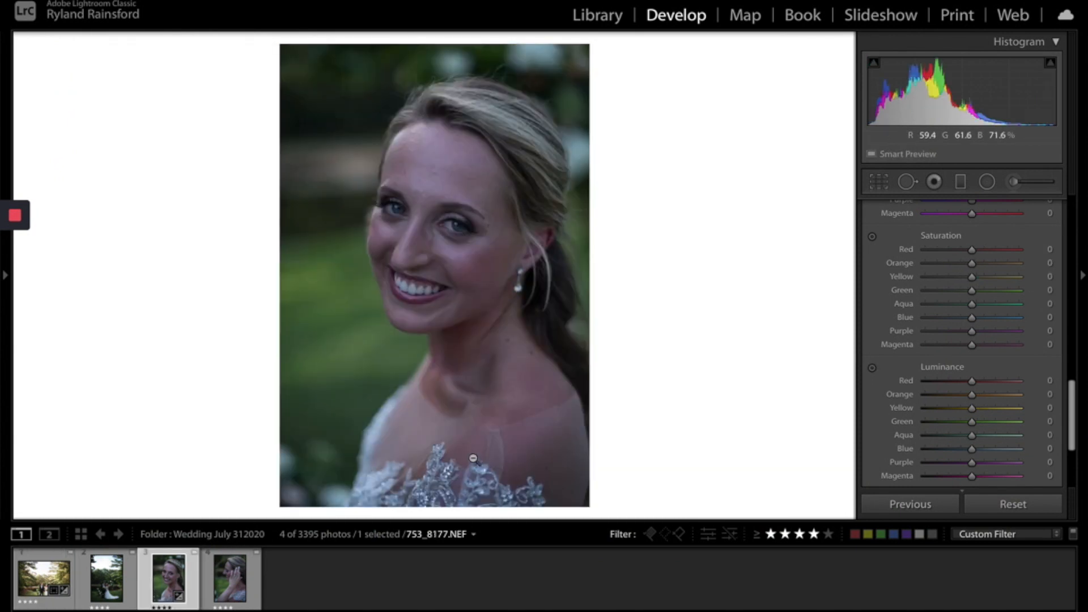
mouse_move(513, 208)
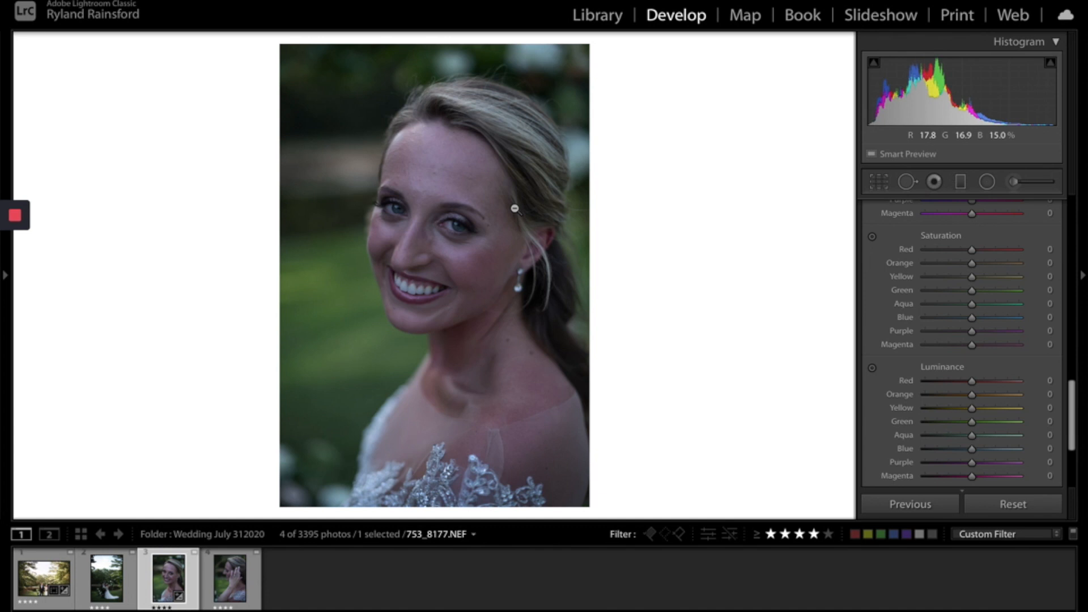
mouse_move(738, 321)
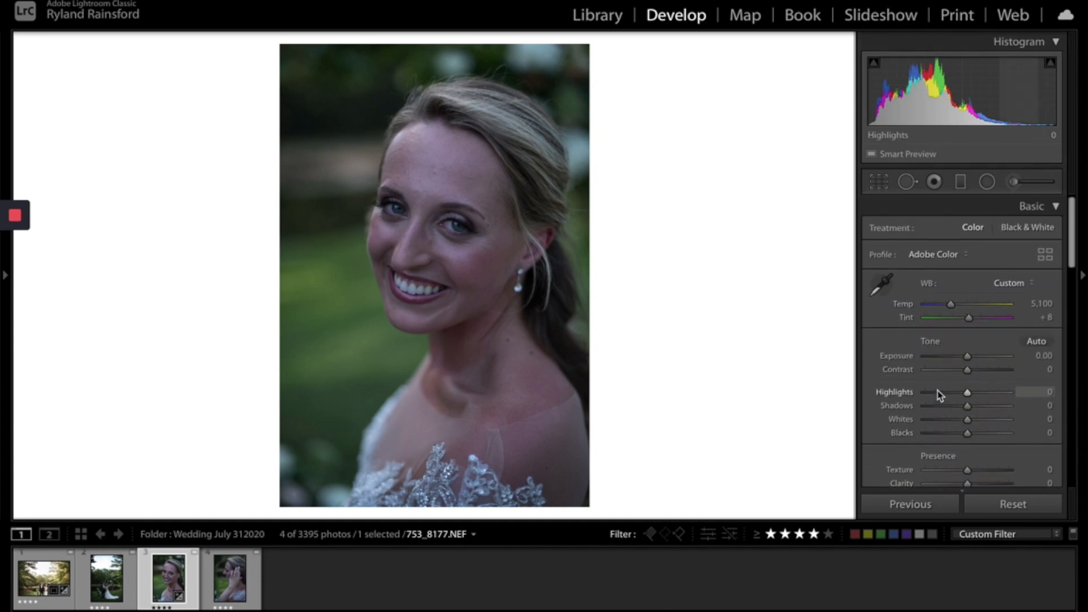
mouse_move(967, 355)
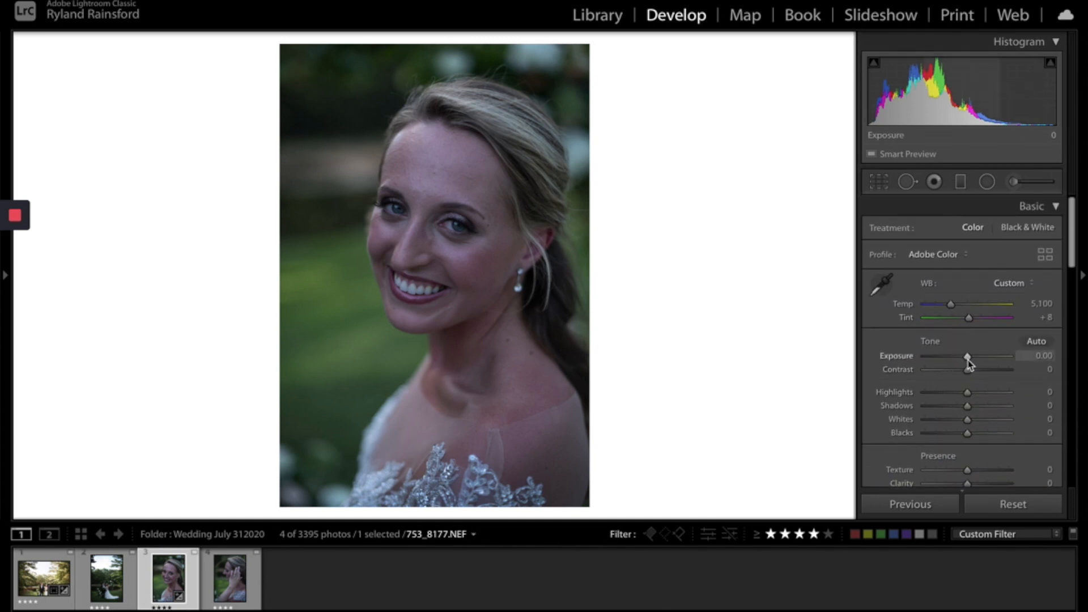
mouse_move(302, 553)
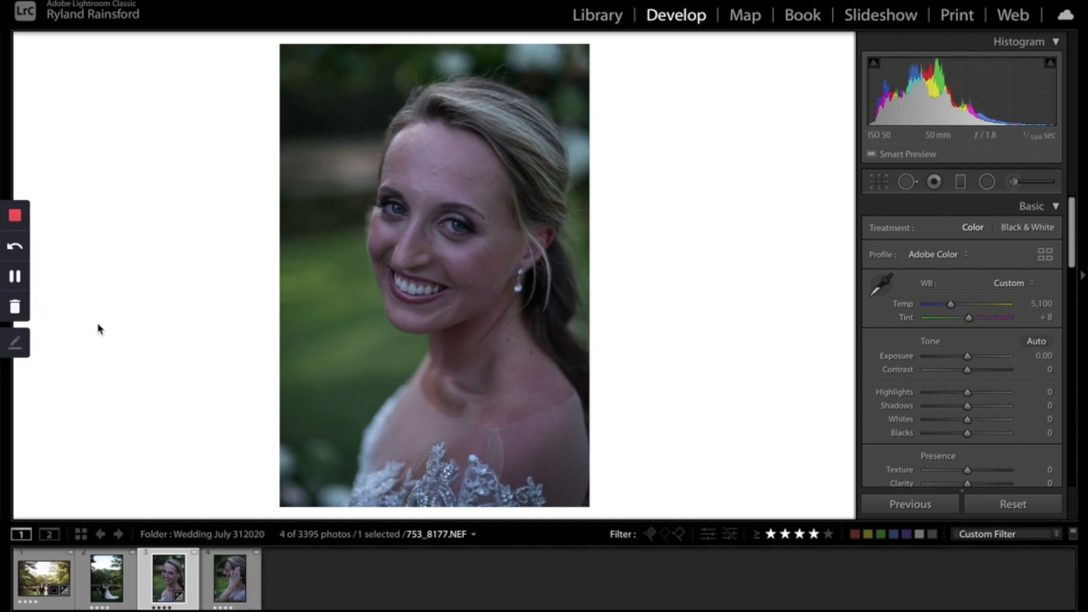
Step: Set Exposure +1.55, Contrast +12, Highlights -40, Shadows +15, Whites -25, Clarity +21, Temp 8,361, Tint +22
left_click(1035, 341)
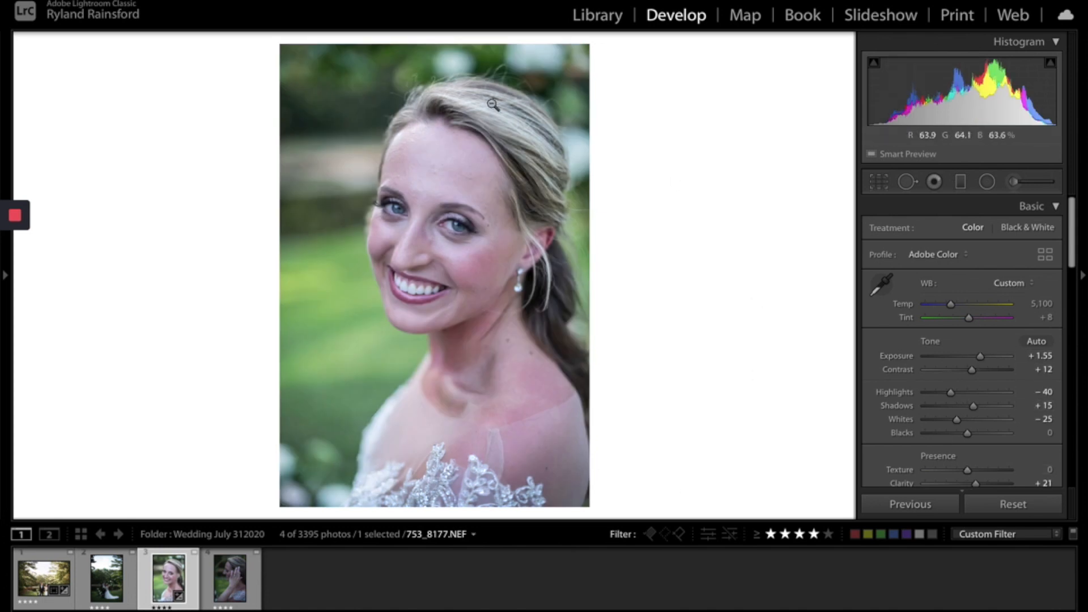
mouse_move(523, 368)
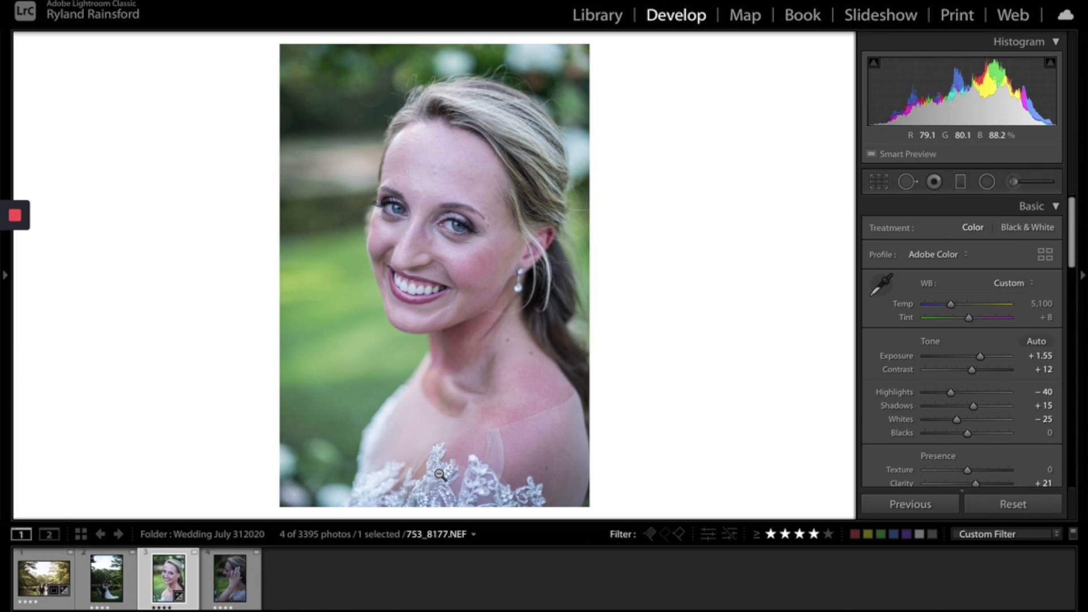
mouse_move(949, 309)
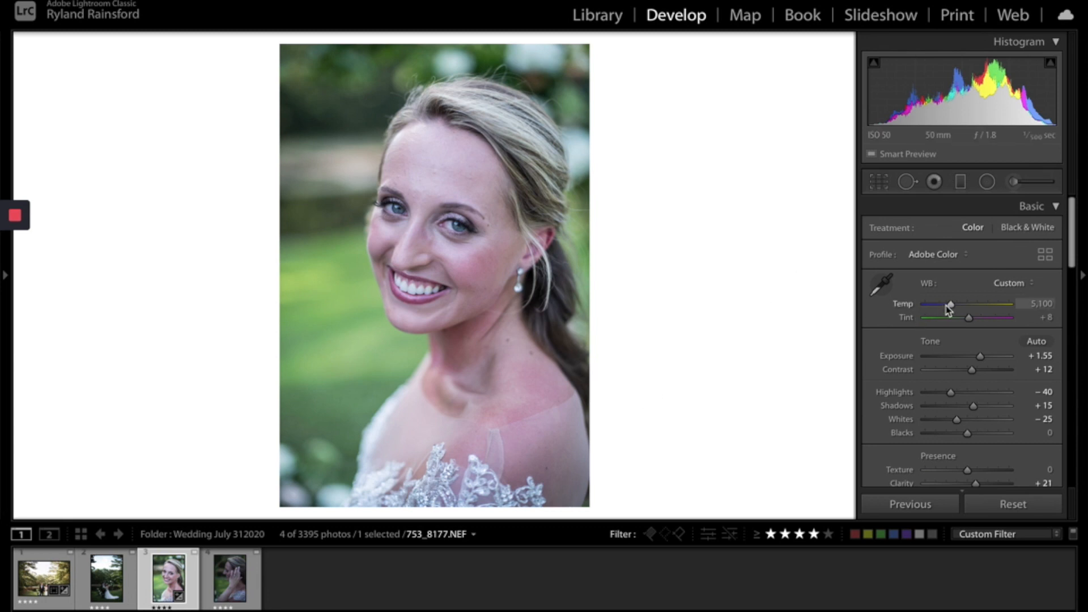
mouse_move(952, 311)
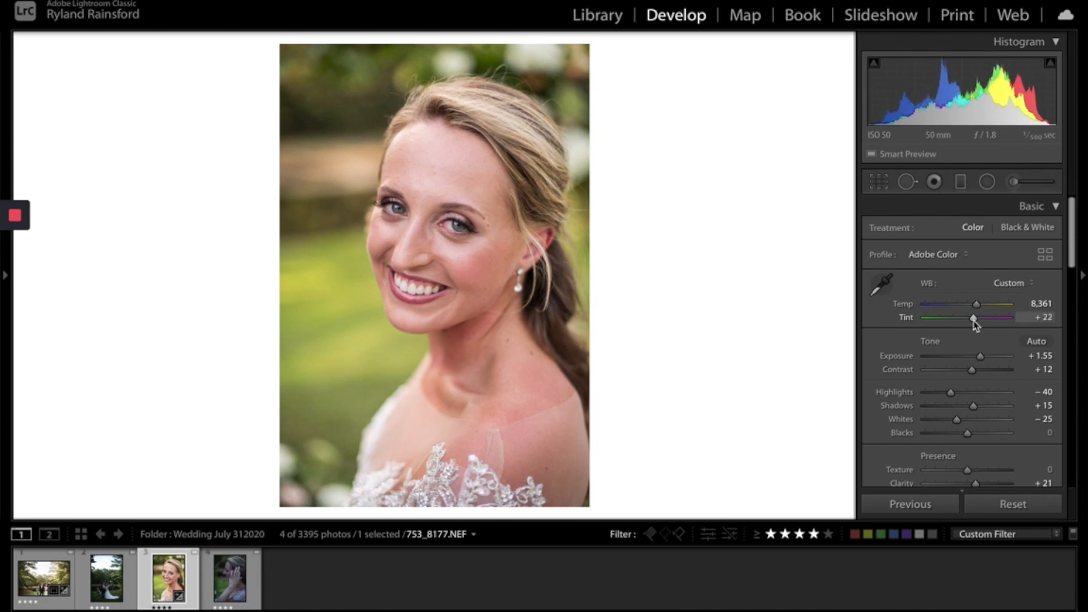
mouse_move(460, 191)
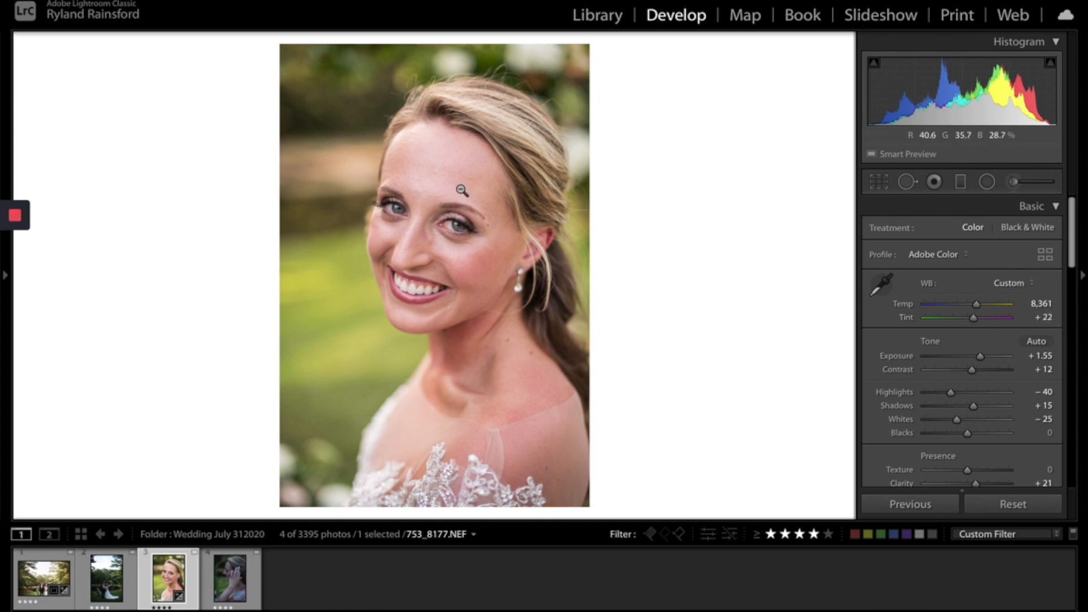
scroll("down", 3)
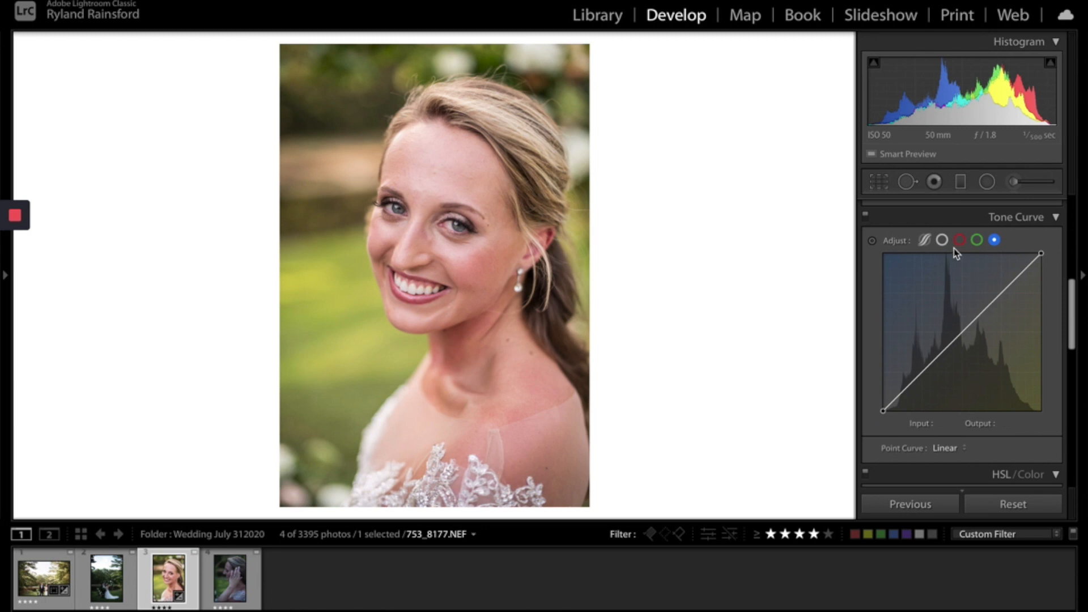
Step: Lift a midtone point on the red point curve from input 98 to output 99
left_click(960, 240)
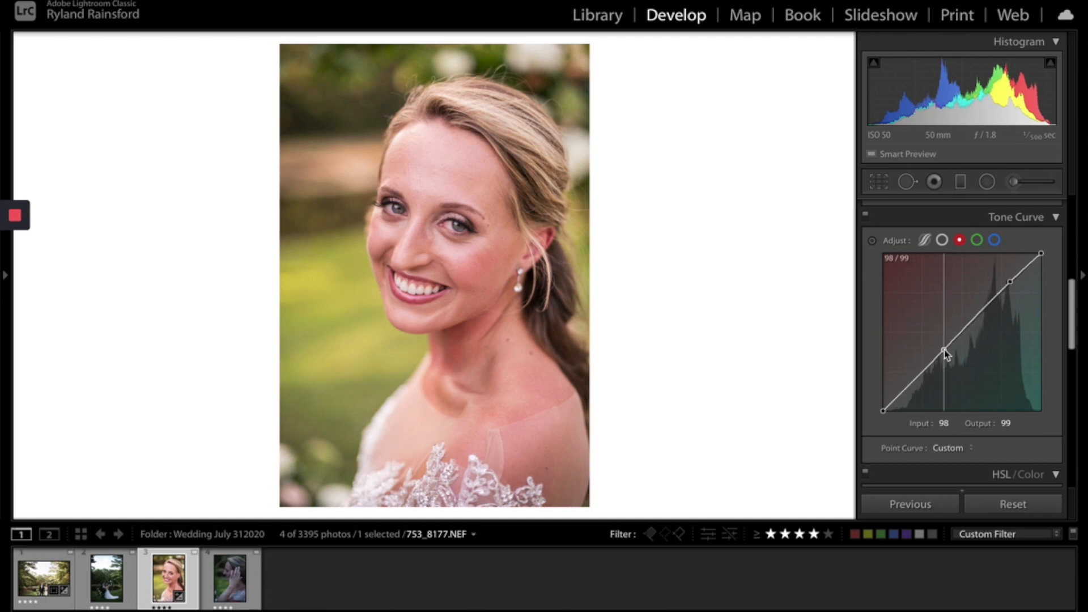
mouse_move(532, 201)
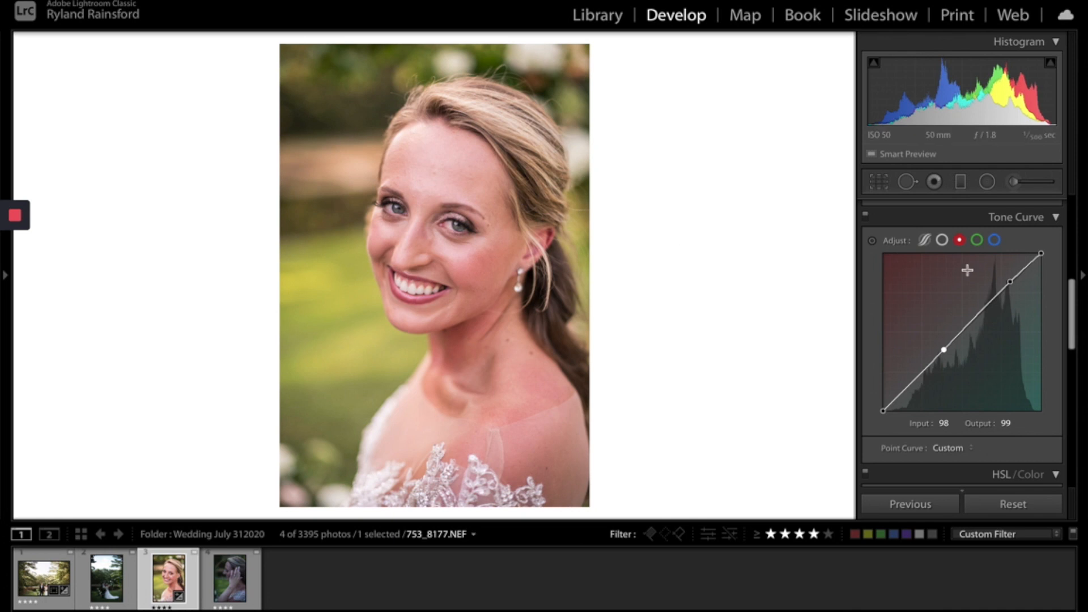
left_click(977, 240)
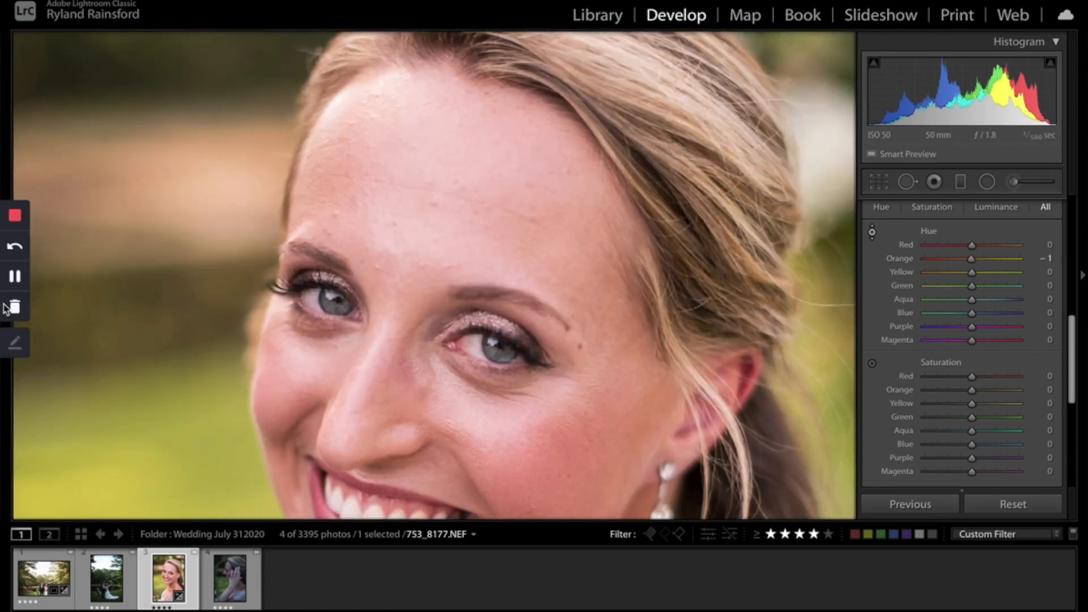
Step: Shift Red hue +20 and Orange hue +15, and lower Red saturation -7 and Orange -12
left_click(6, 276)
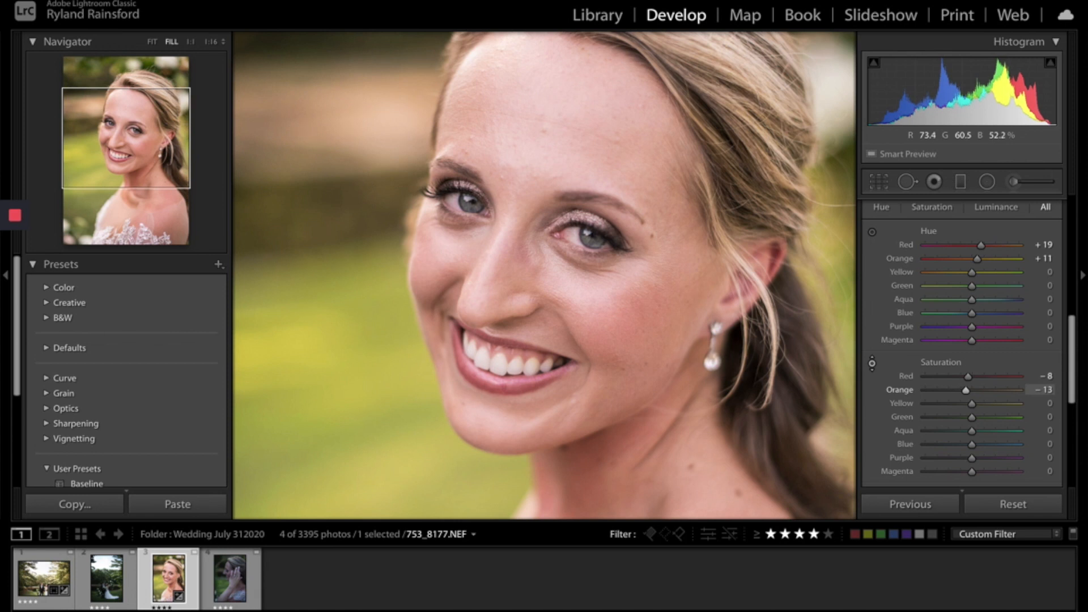
scroll("down", 3)
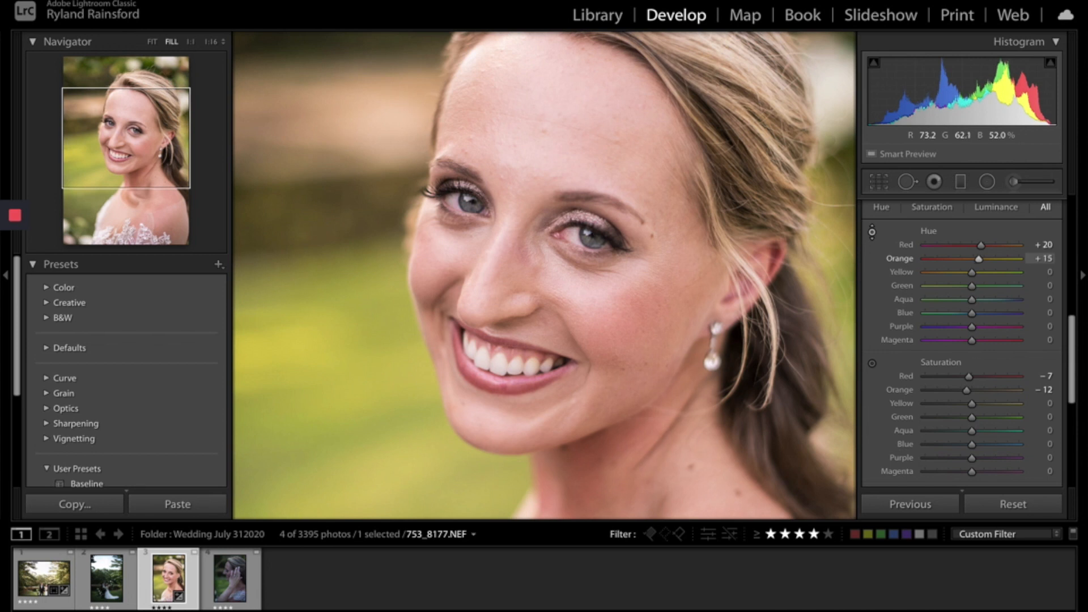
left_click(152, 42)
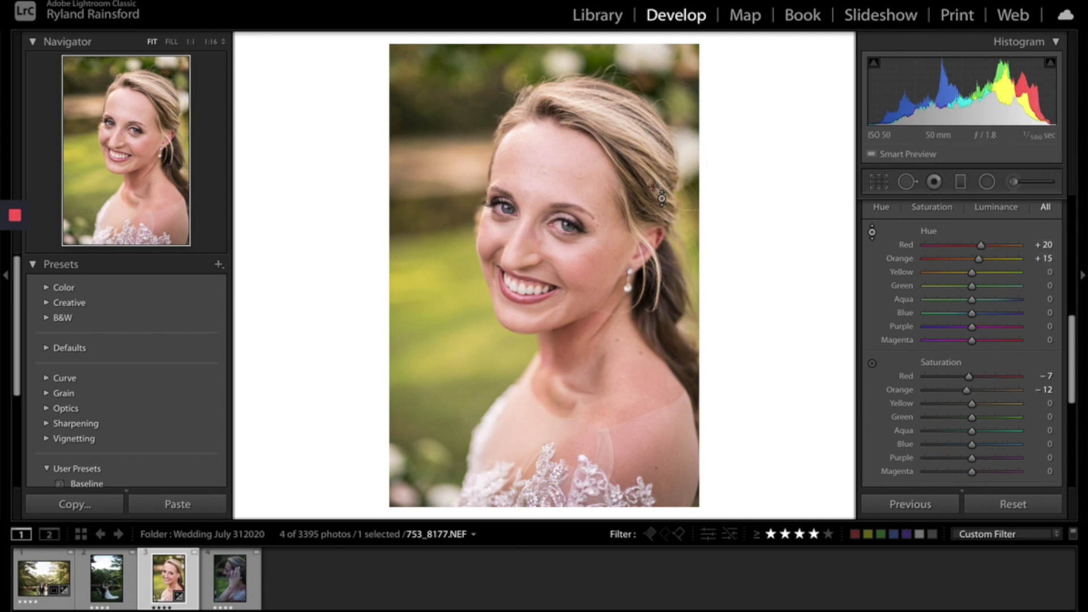
mouse_move(430, 306)
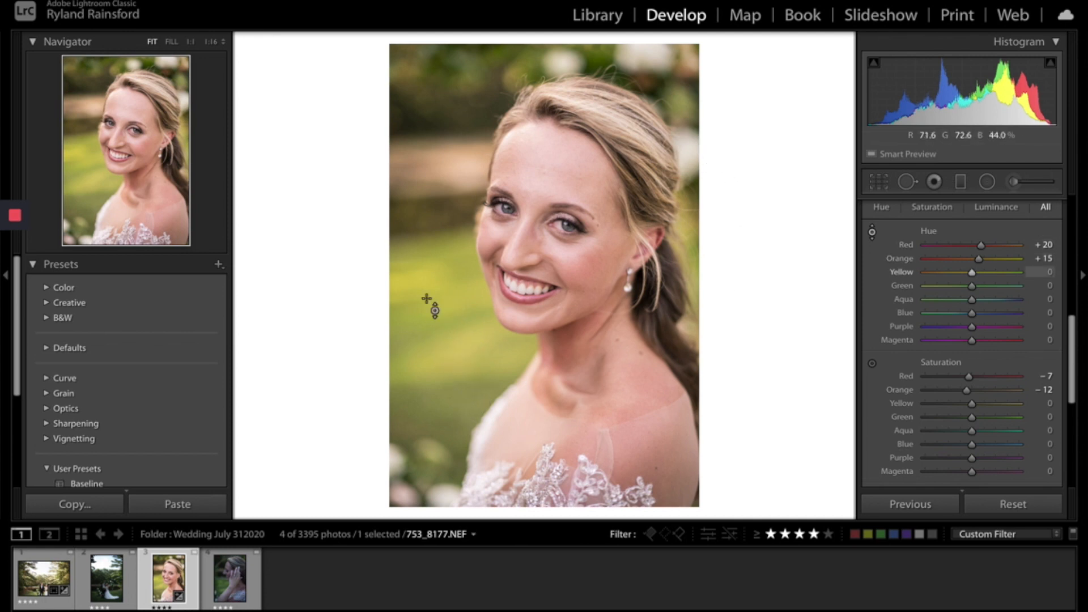
mouse_move(447, 329)
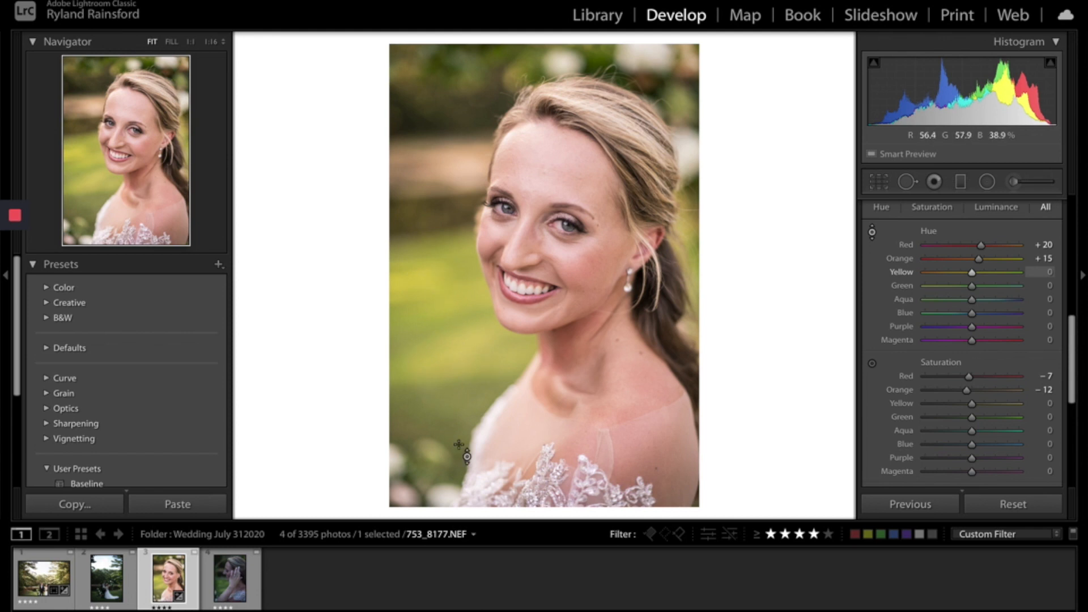
mouse_move(611, 374)
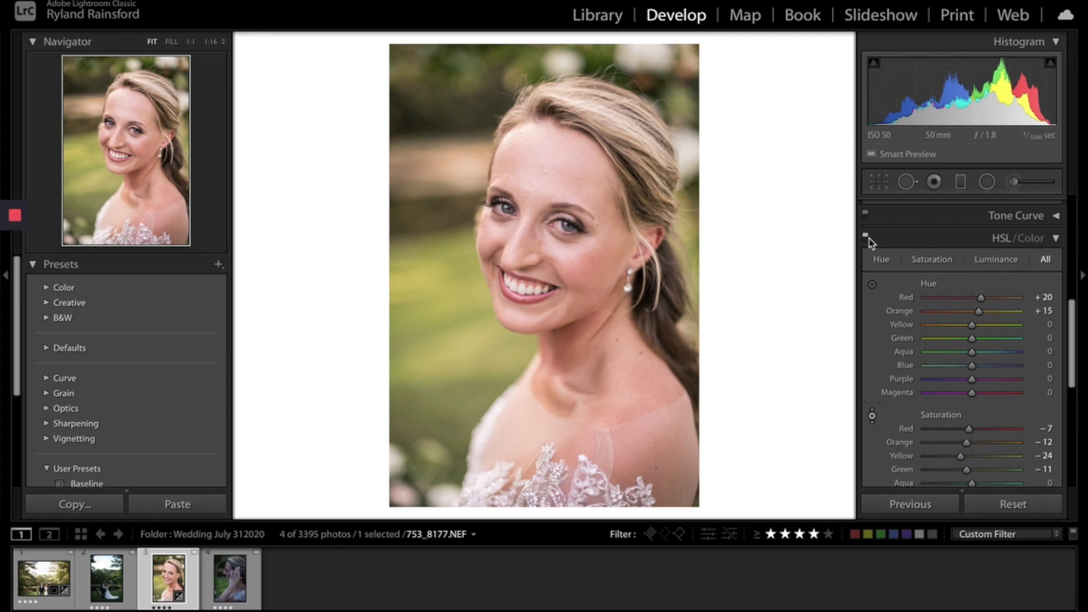
mouse_move(1020, 355)
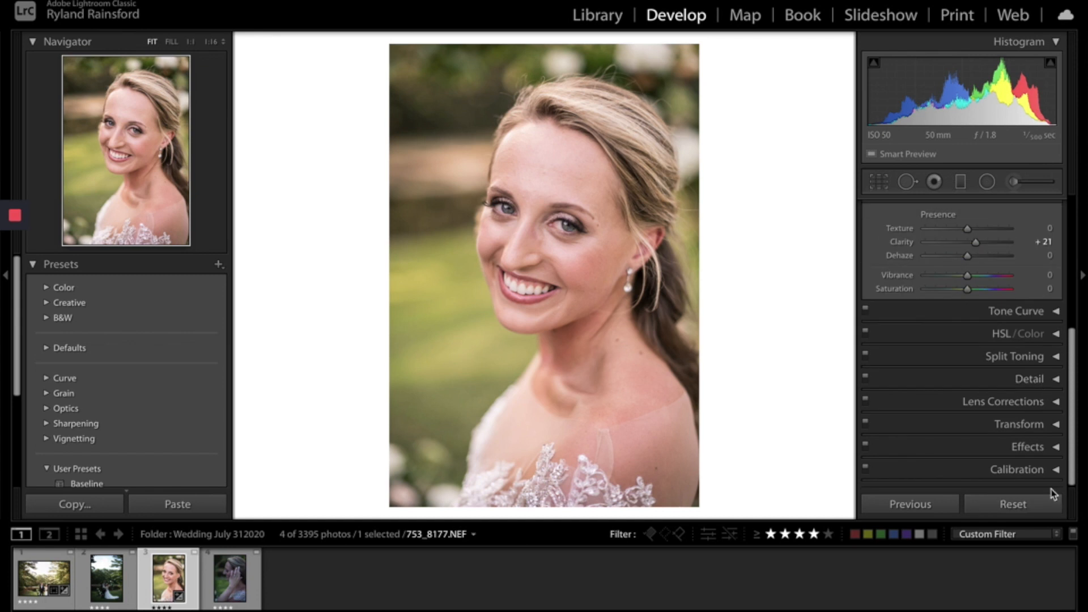
Step: In Calibration, set Red Primary Saturation +12 and Blue Primary Saturation +13
left_click(1016, 469)
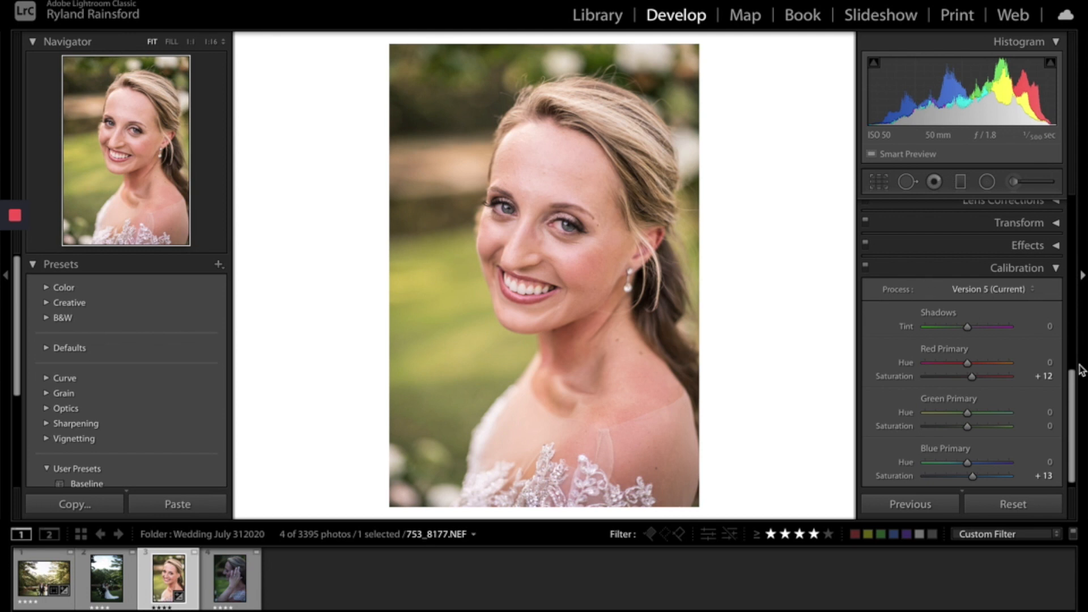
scroll("up", 3)
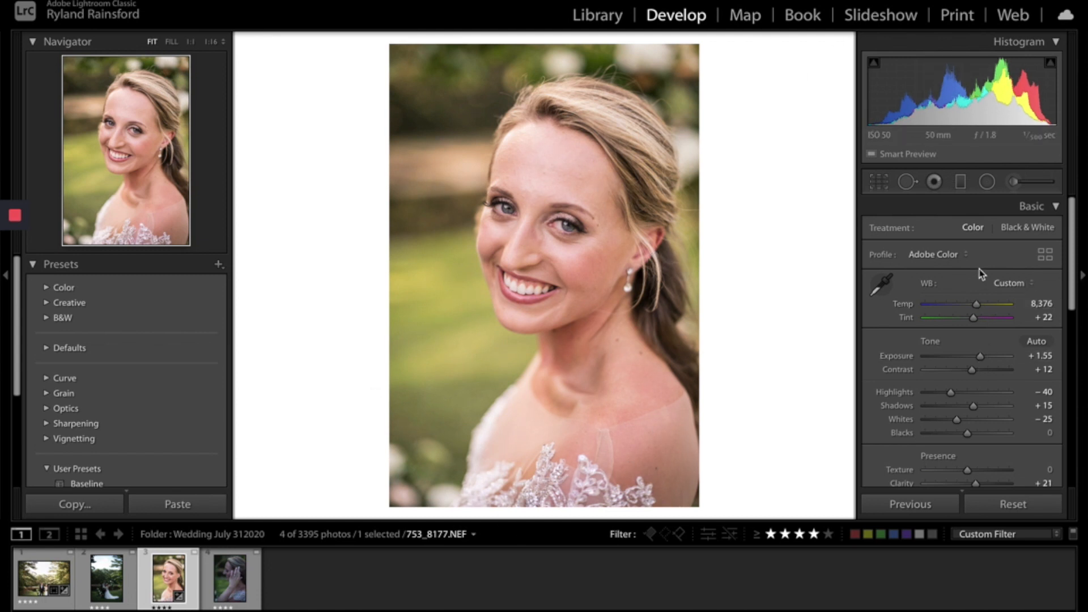
mouse_move(605, 80)
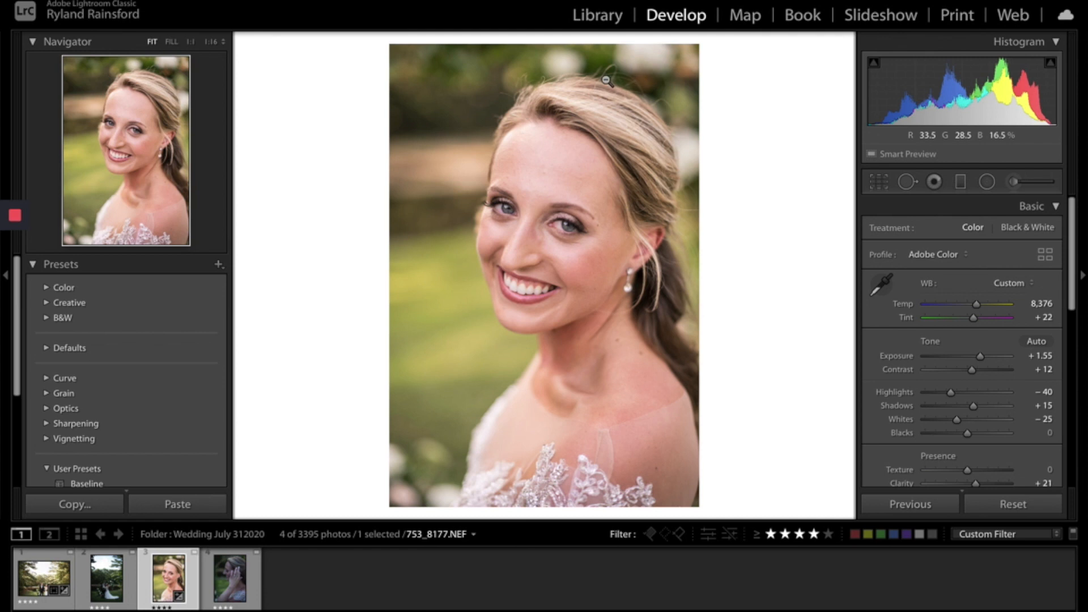
mouse_move(556, 442)
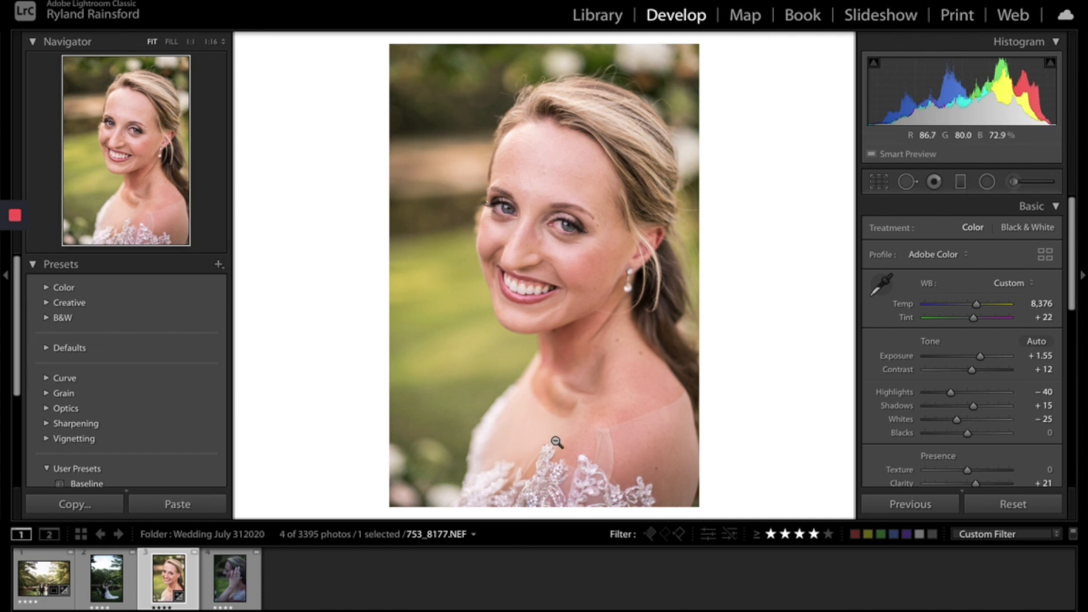
Step: Switch to the Before/After Left/Right view with the Y shortcut
key("y")
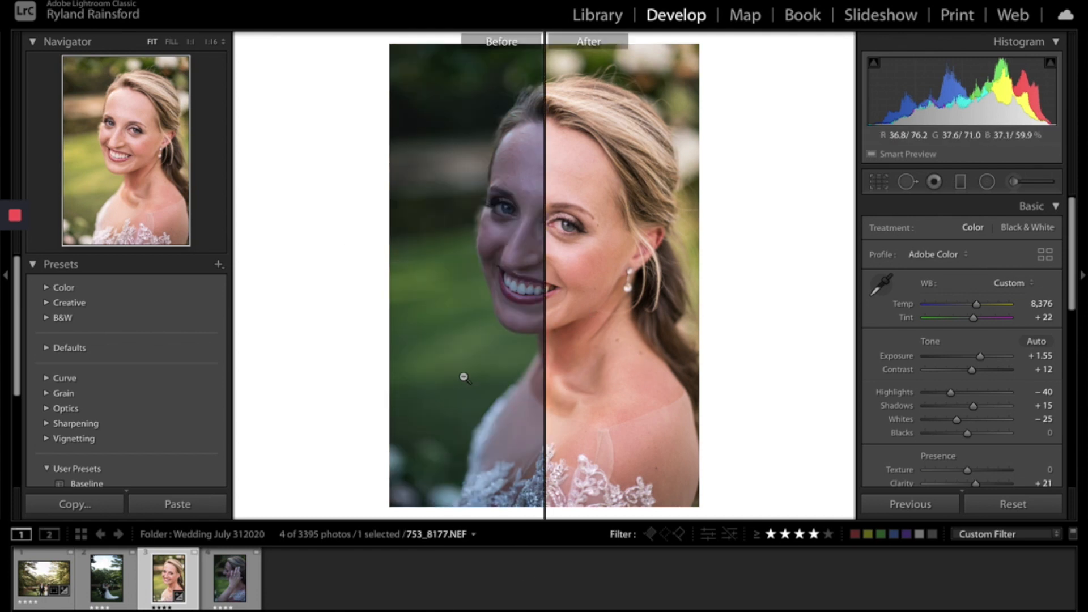
mouse_move(630, 214)
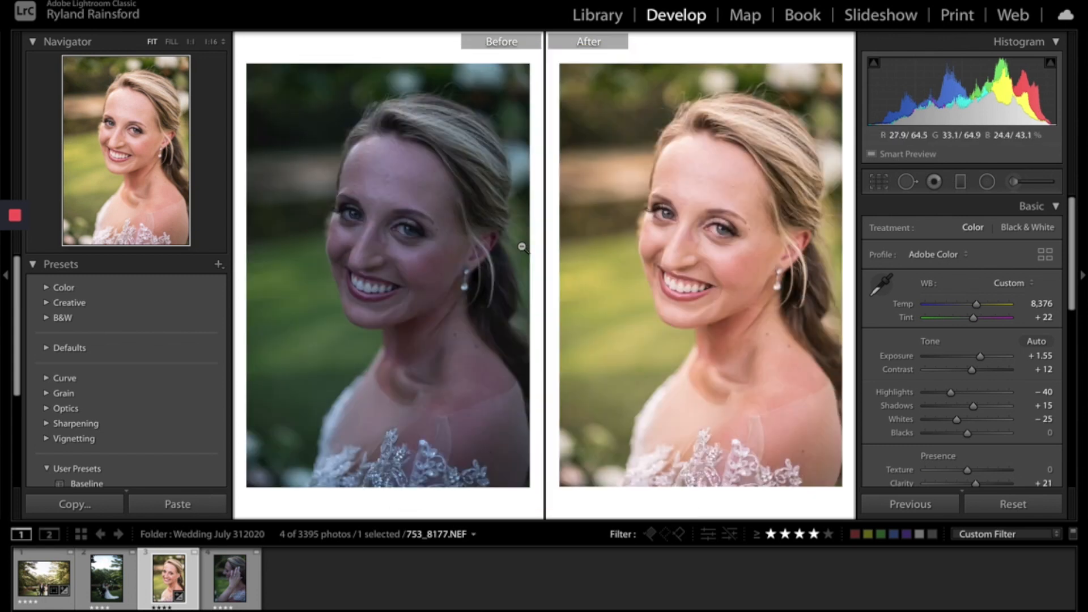
mouse_move(387, 290)
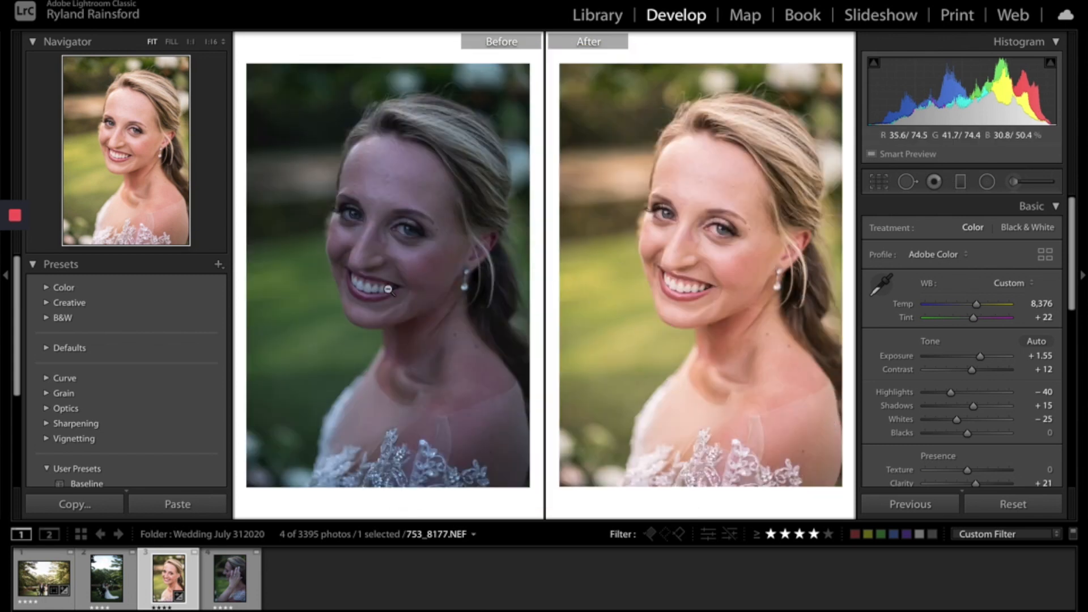
mouse_move(740, 327)
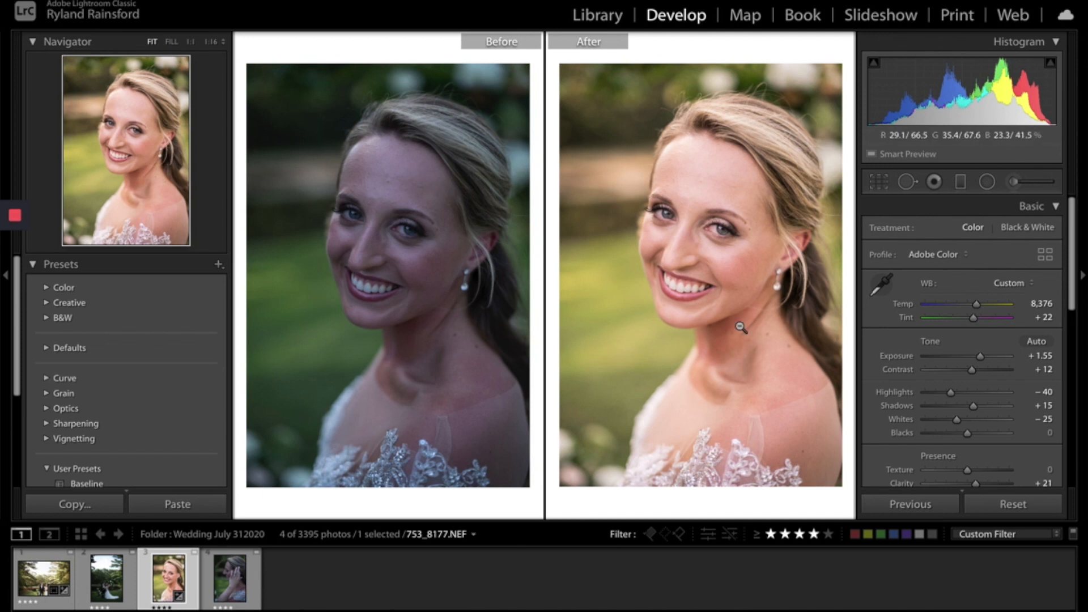
mouse_move(602, 248)
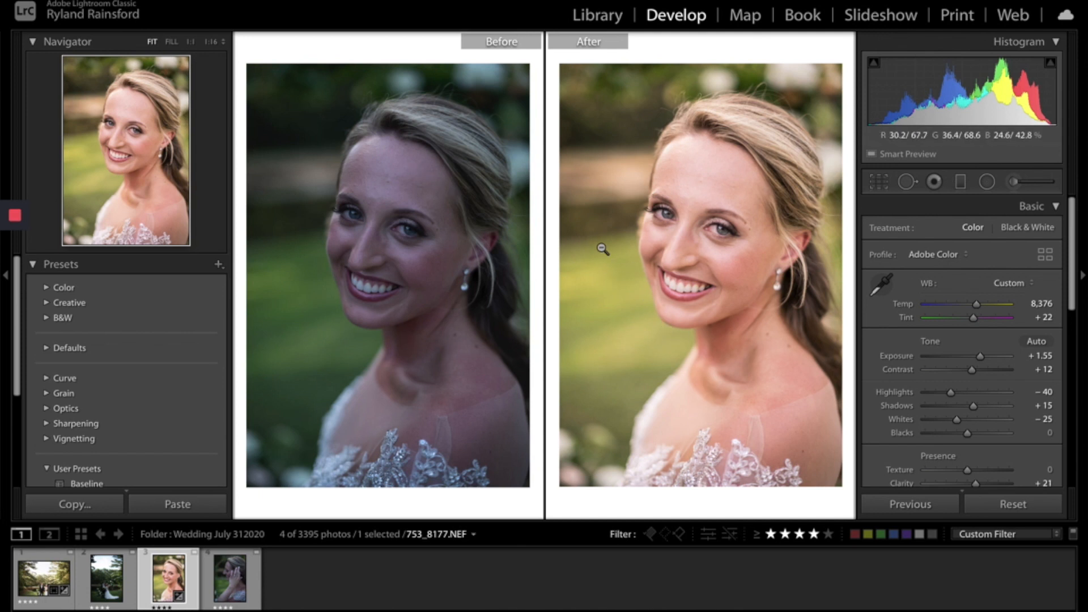
mouse_move(624, 229)
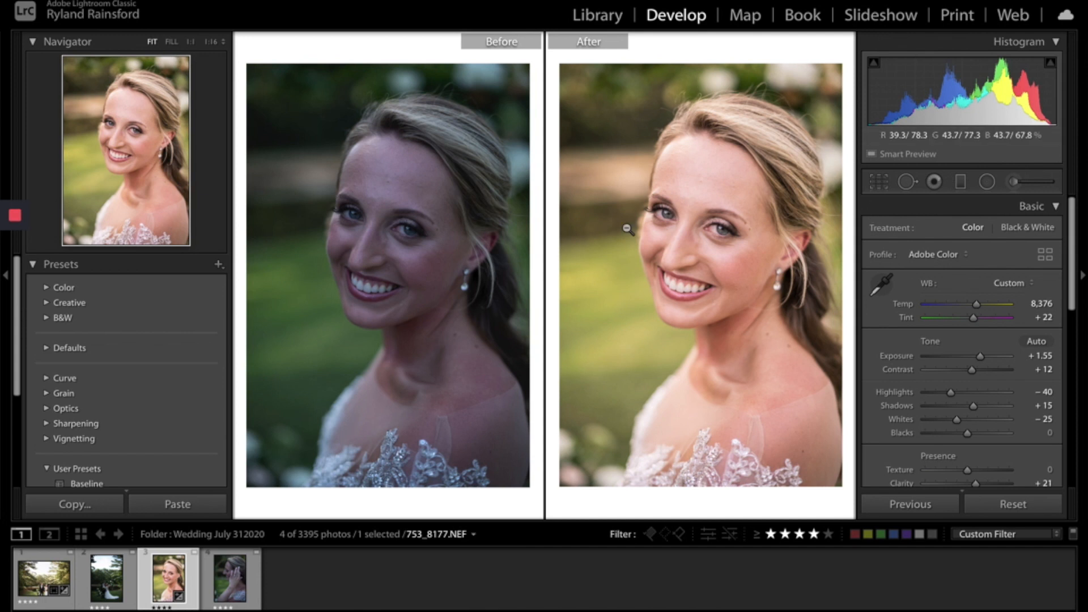
mouse_move(652, 130)
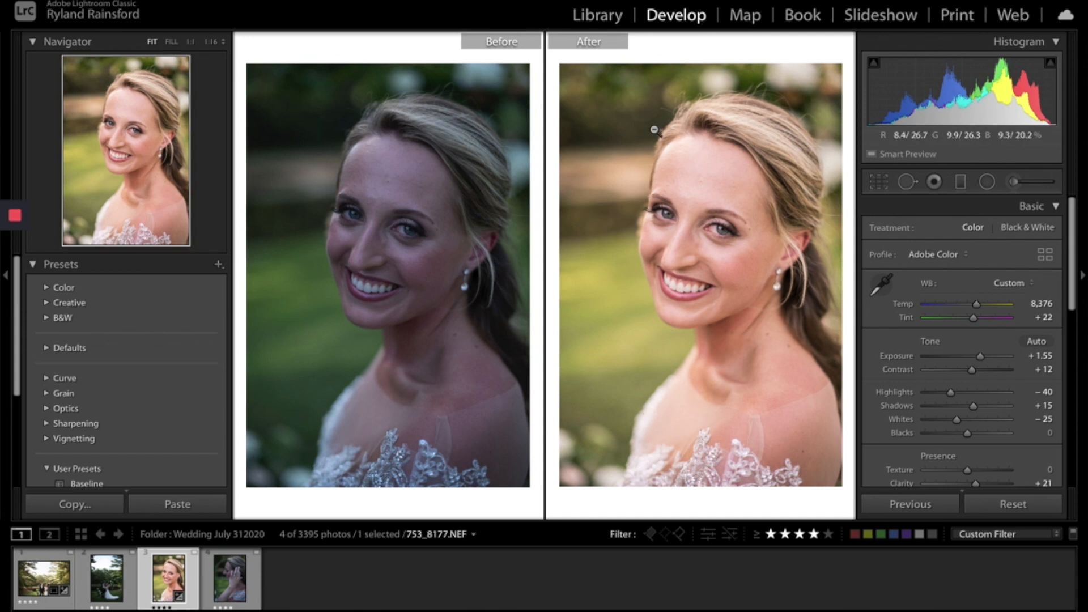